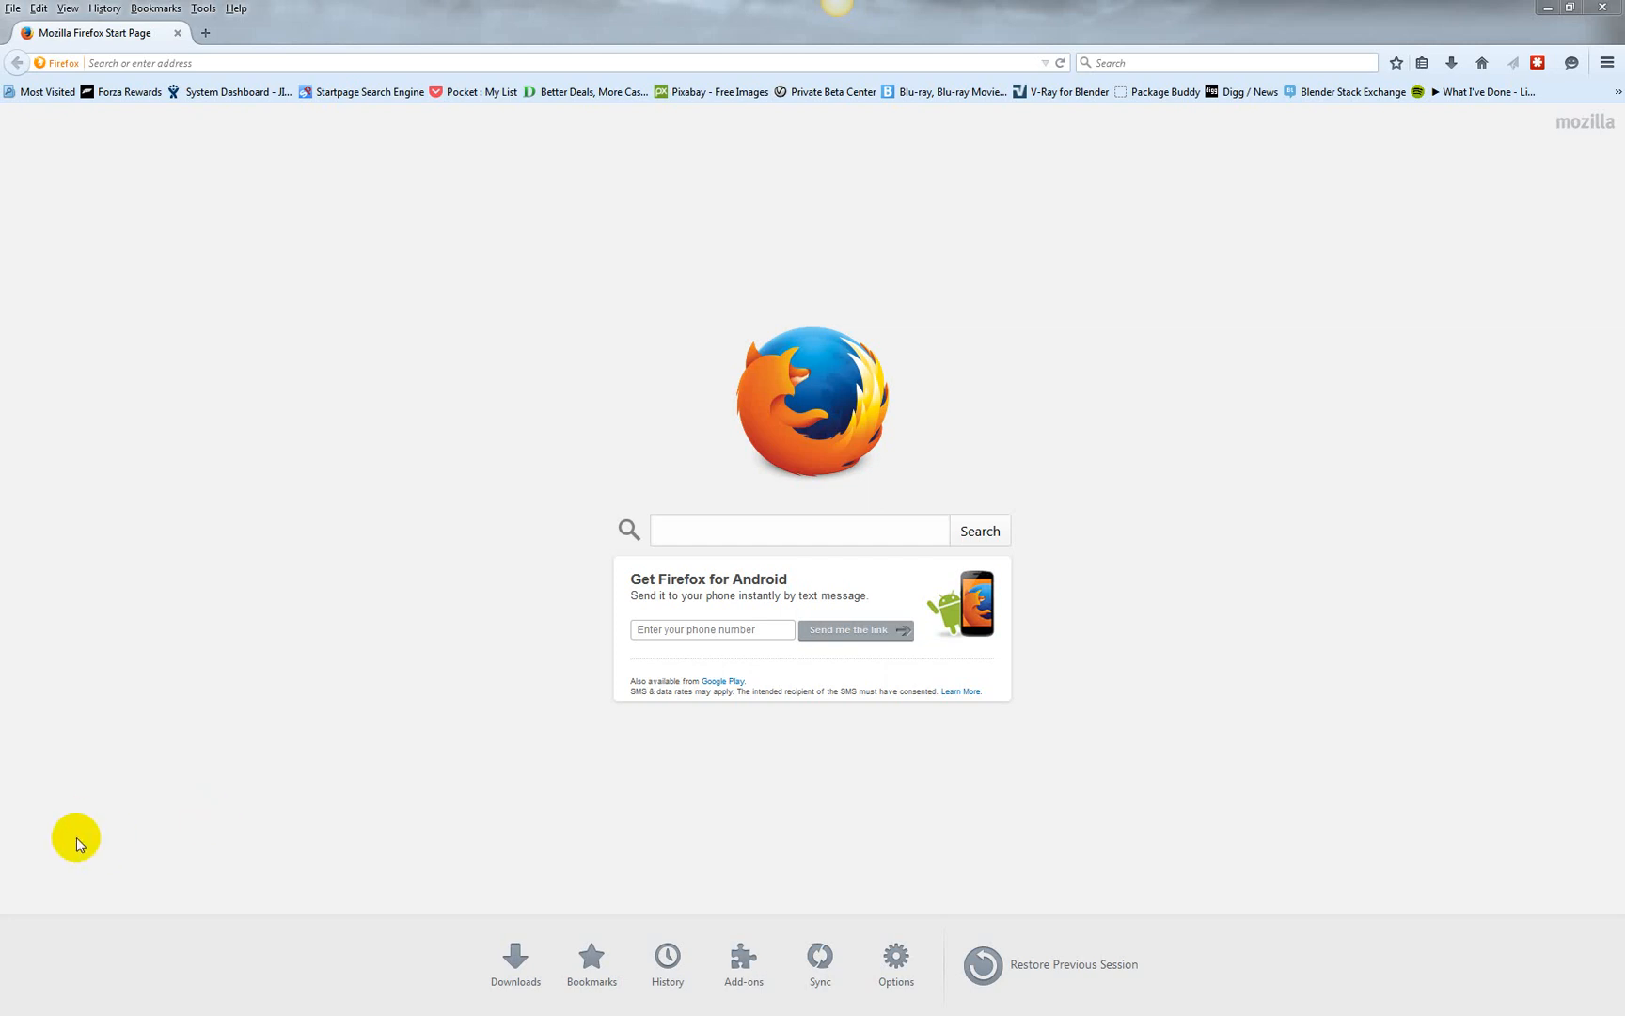
{"action": "mouse_move", "coordinate": [221, 853]}
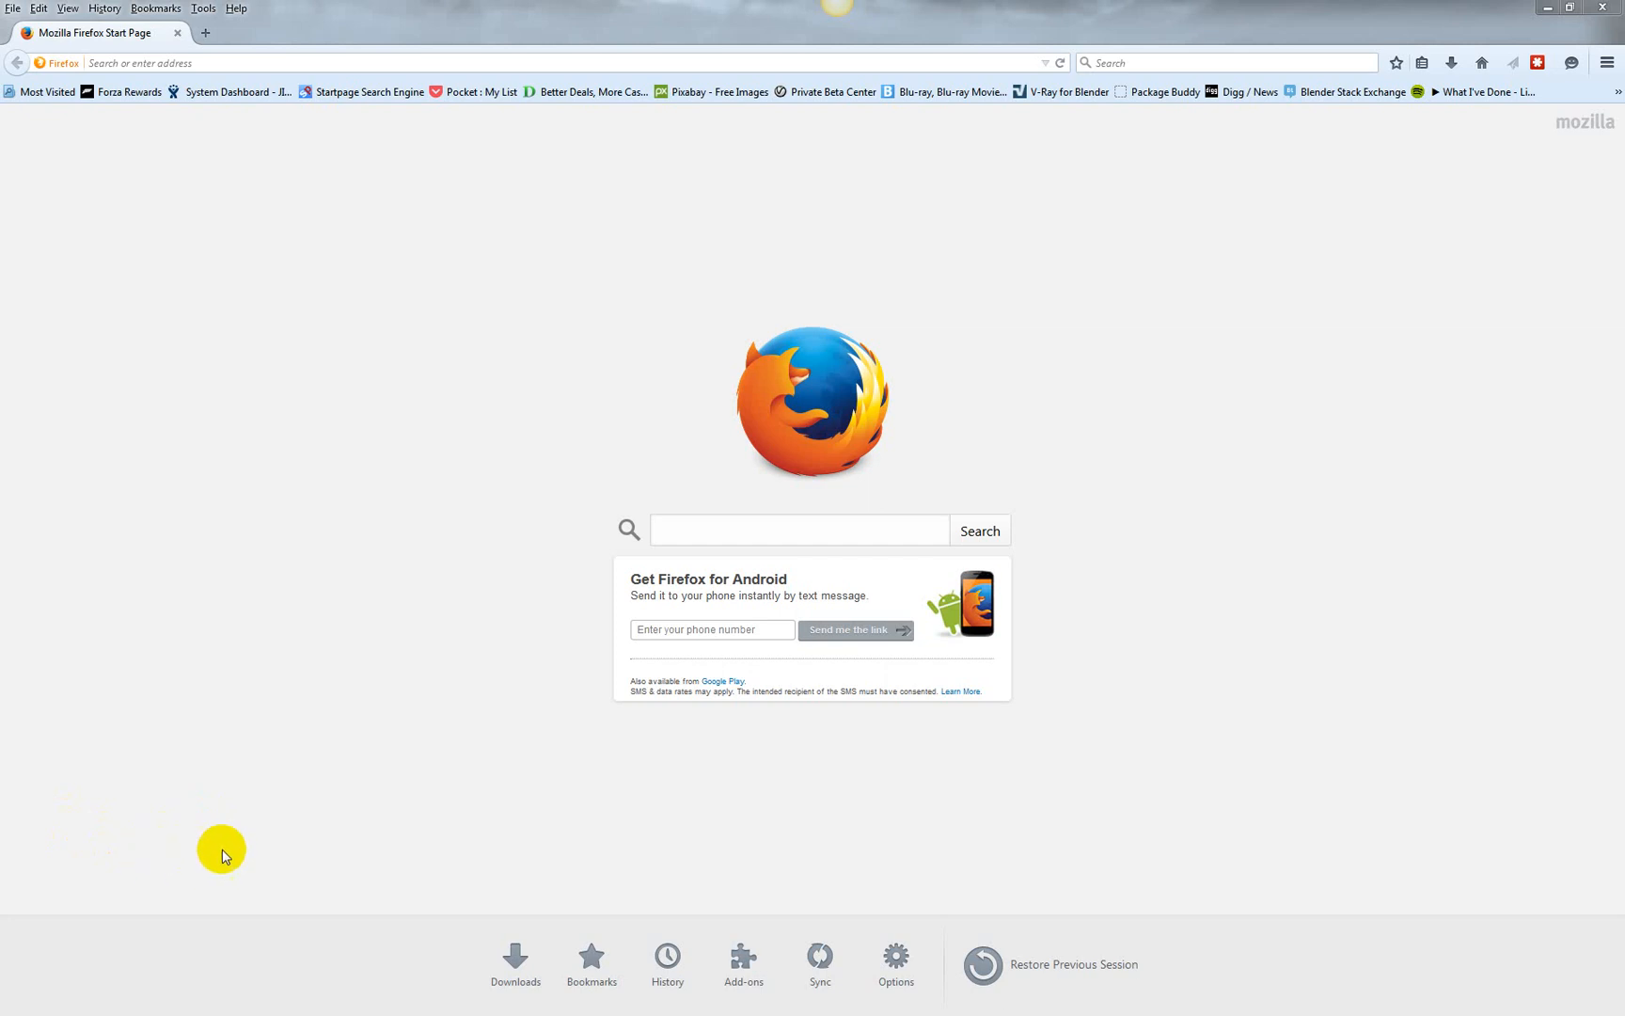
{"action": "mouse_move", "coordinate": [244, 853]}
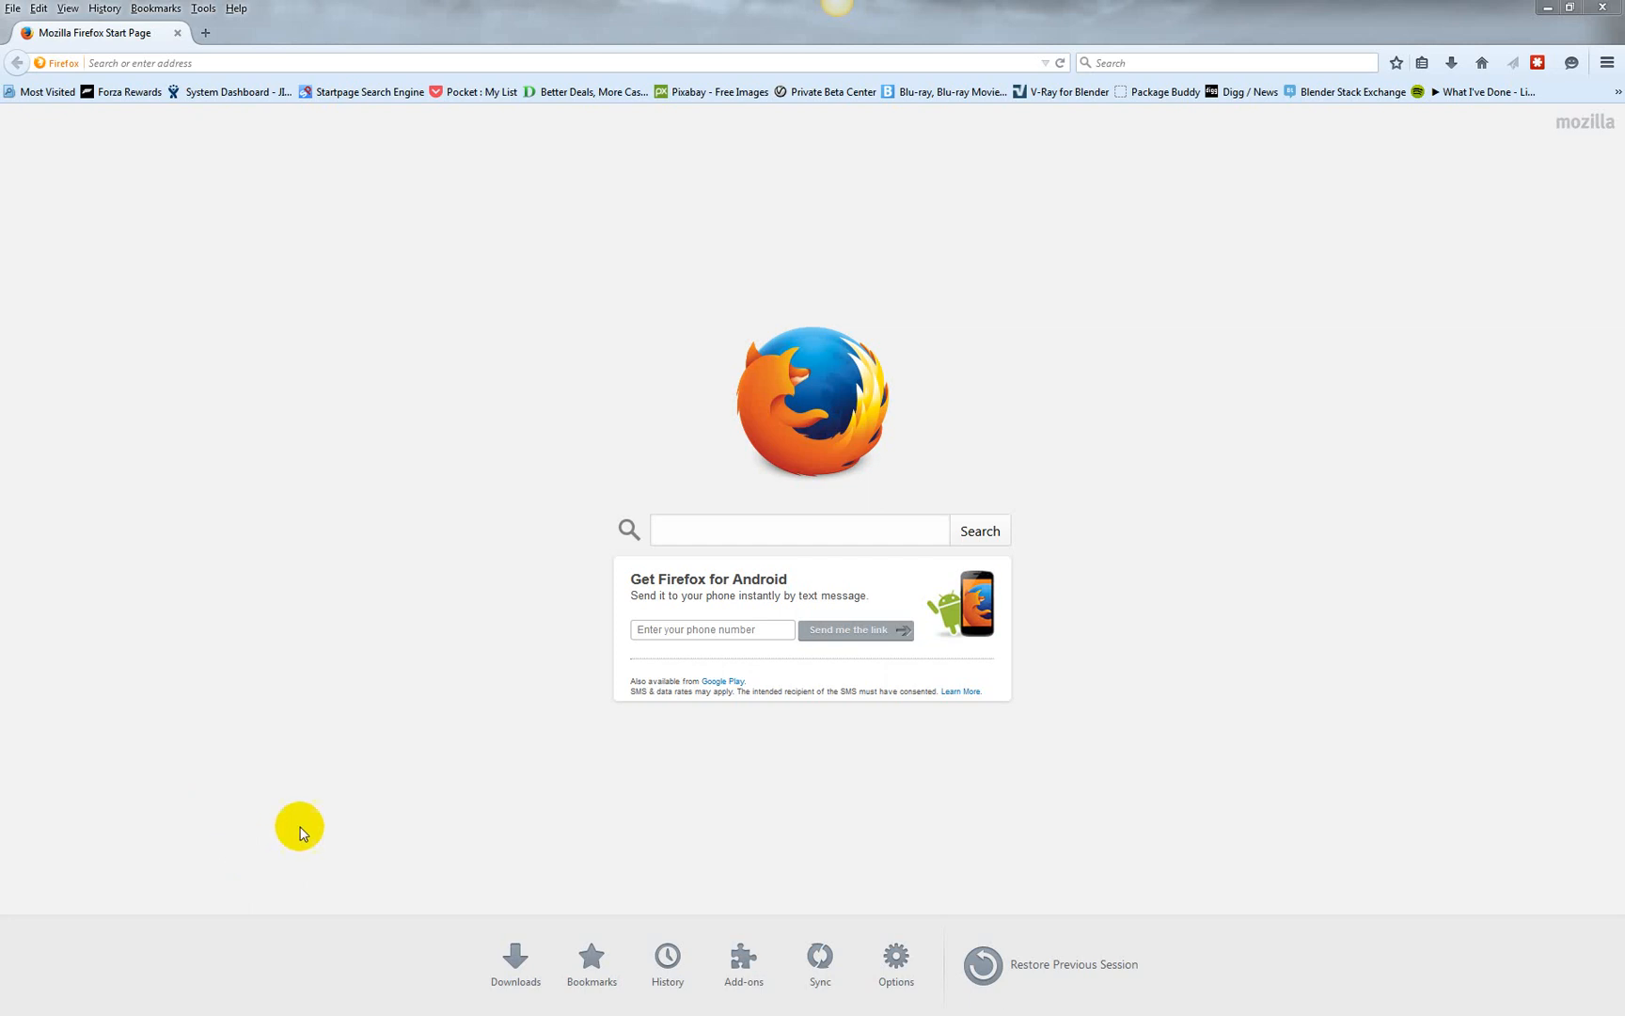
Activate the central search box on the Firefox start page.
{"action": "left_click", "coordinate": [799, 530]}
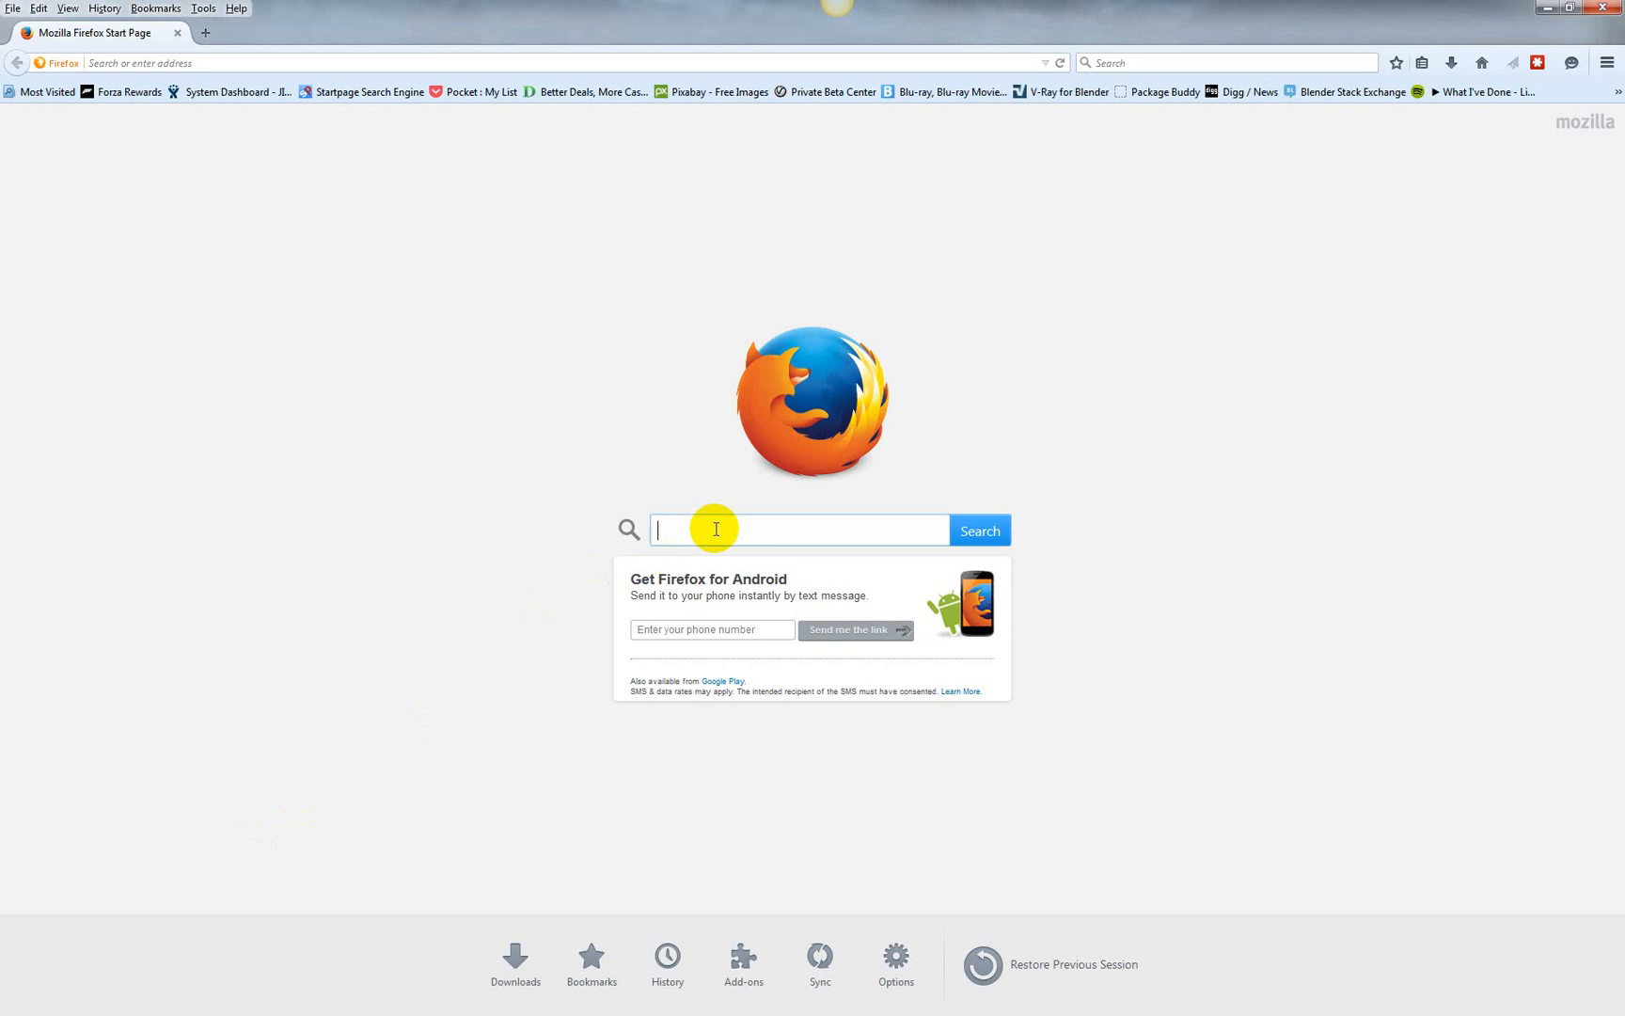
Search Google for 'avidemux' via the suggestion and open the 'Avidemux - Main Page' result.
{"action": "type", "text": "avl"}
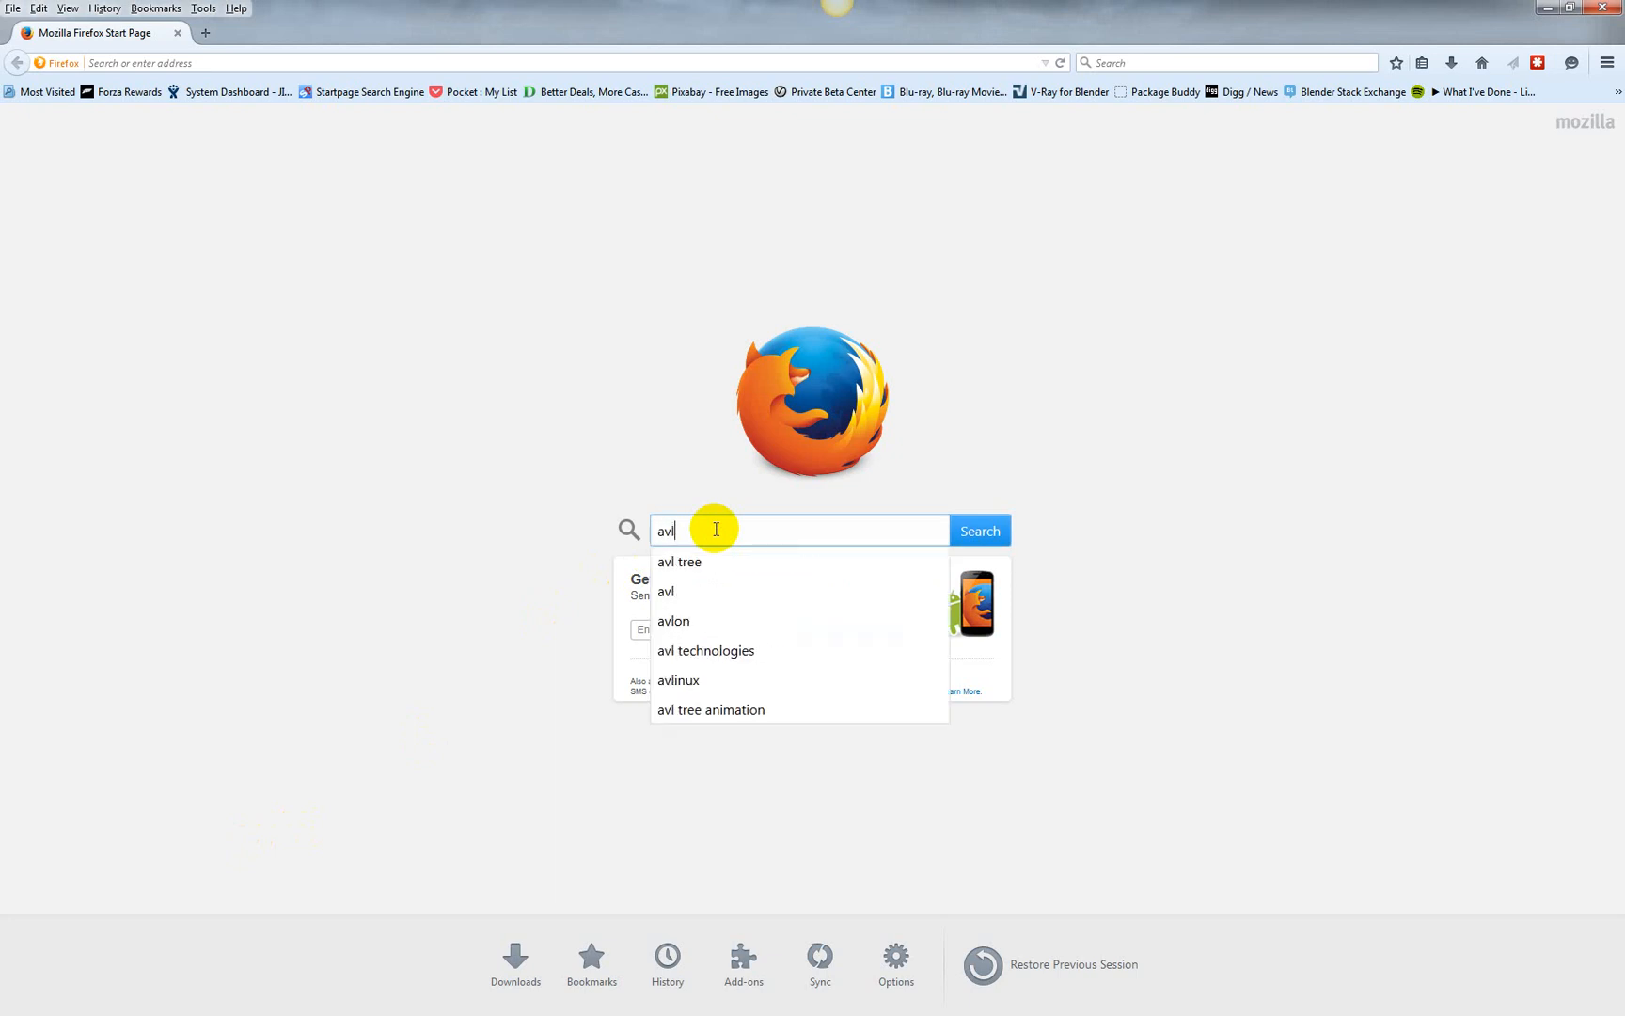
{"action": "key", "text": "Backspace"}
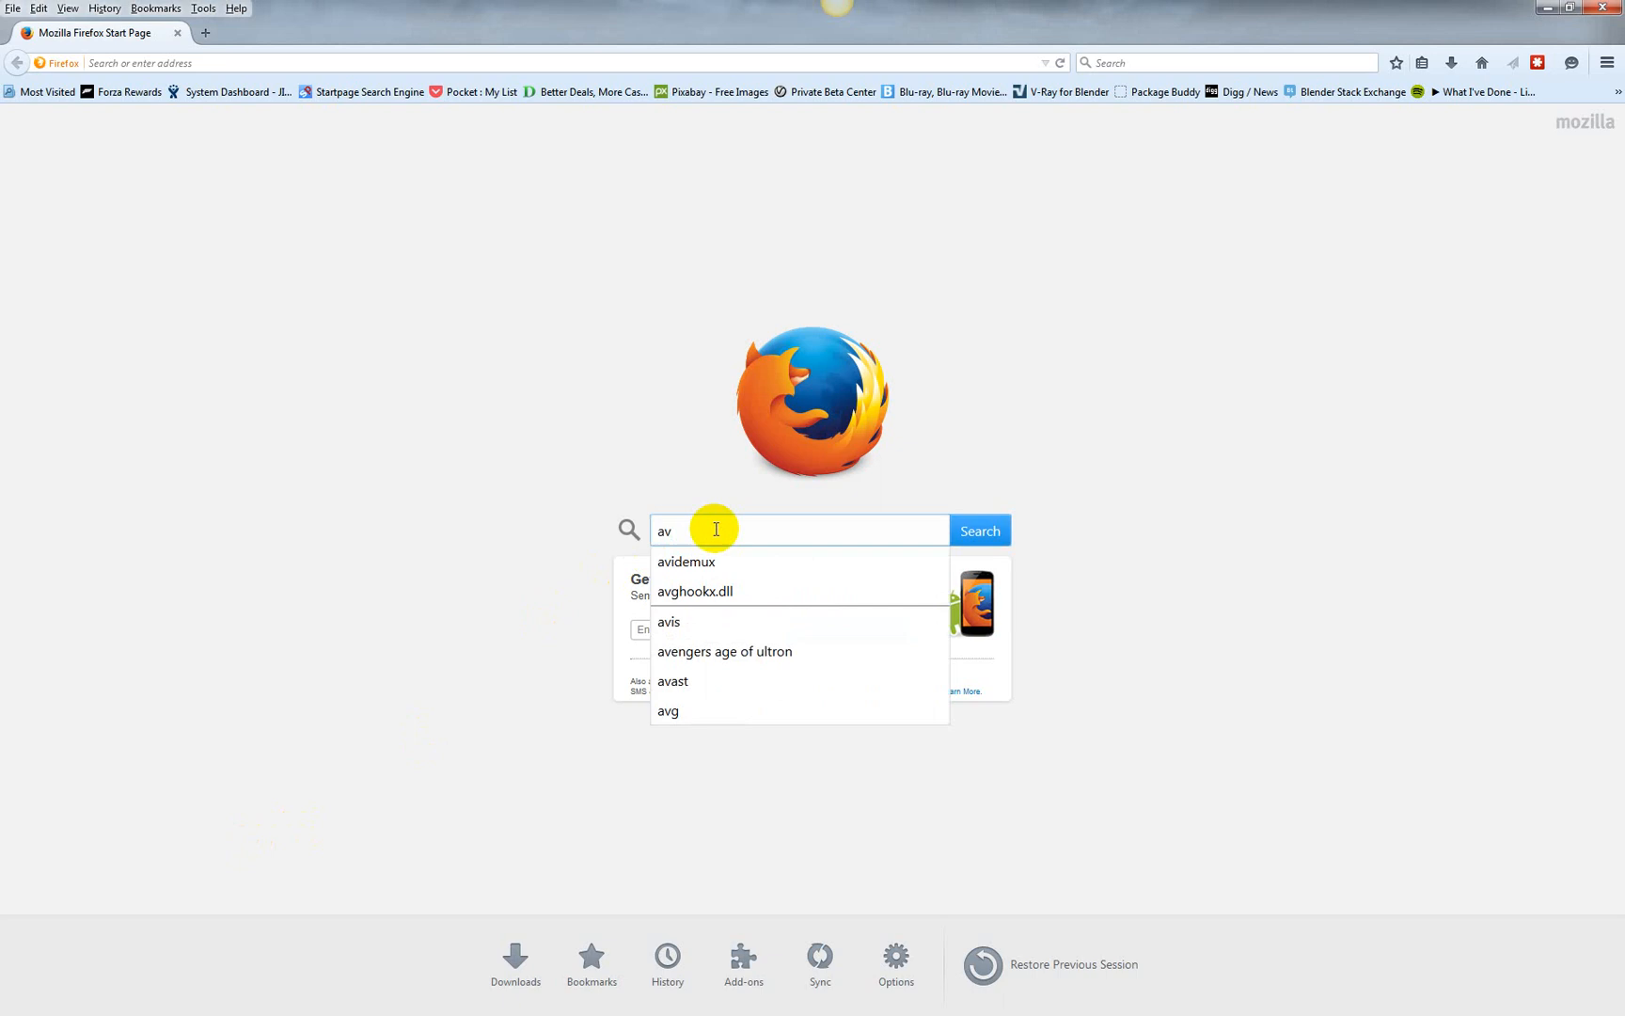
{"action": "left_click", "coordinate": [685, 562]}
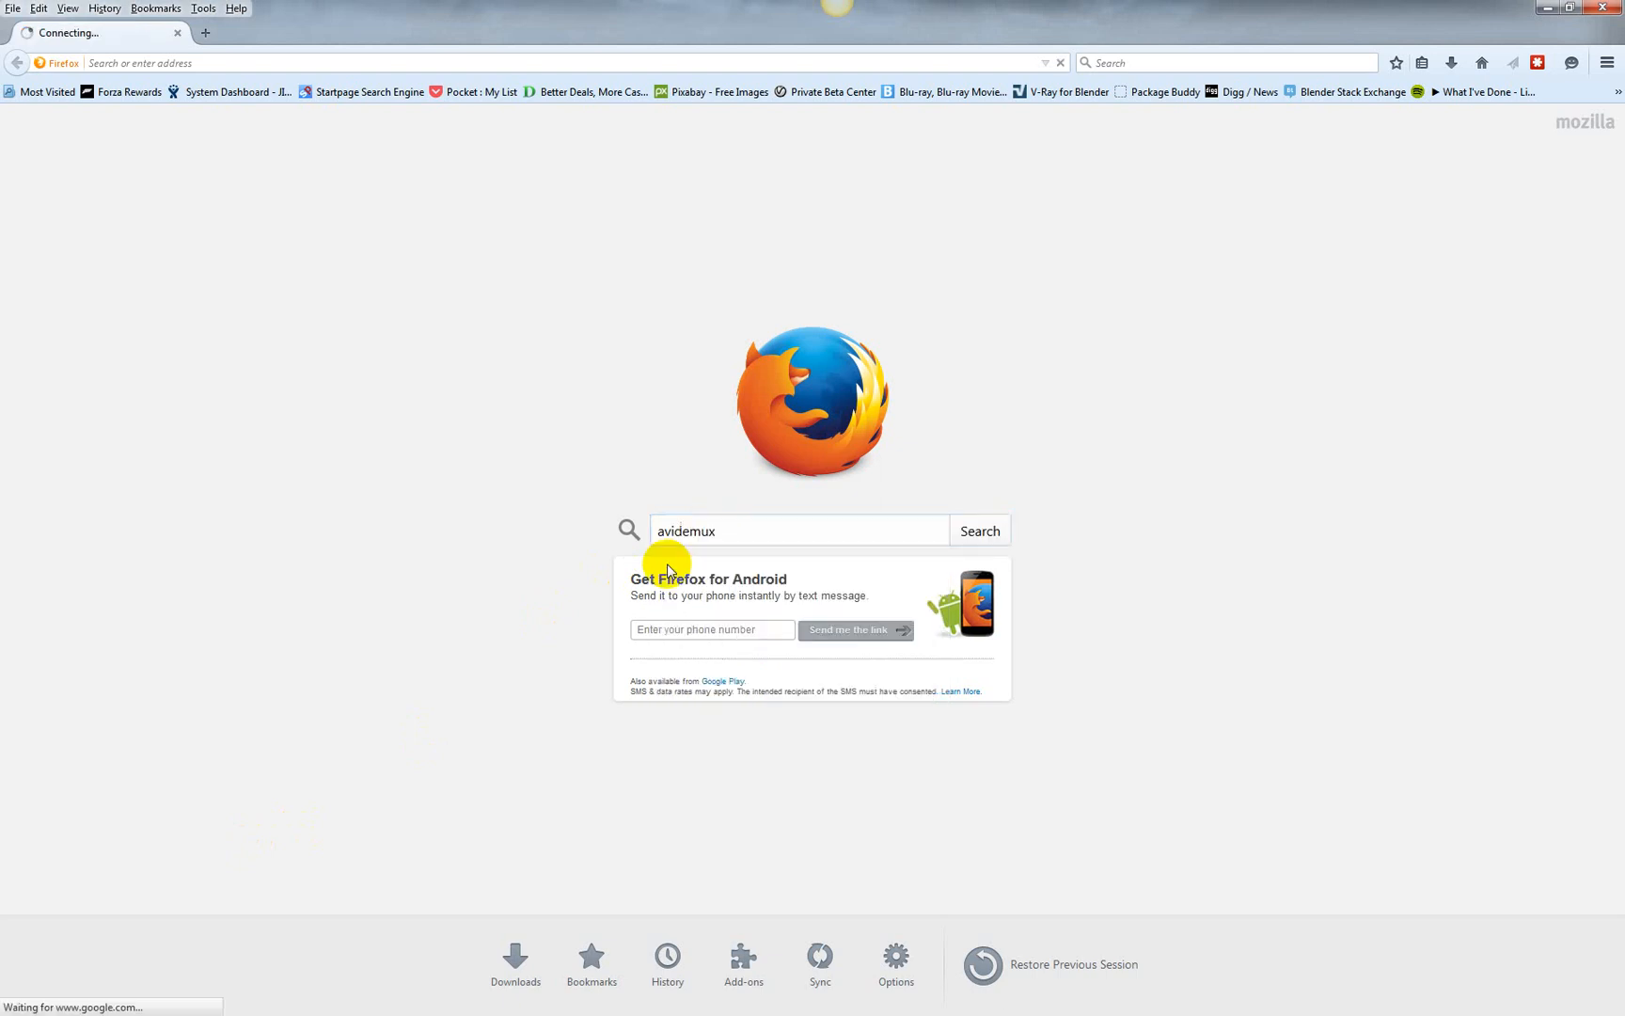
{"action": "left_click", "coordinate": [977, 530]}
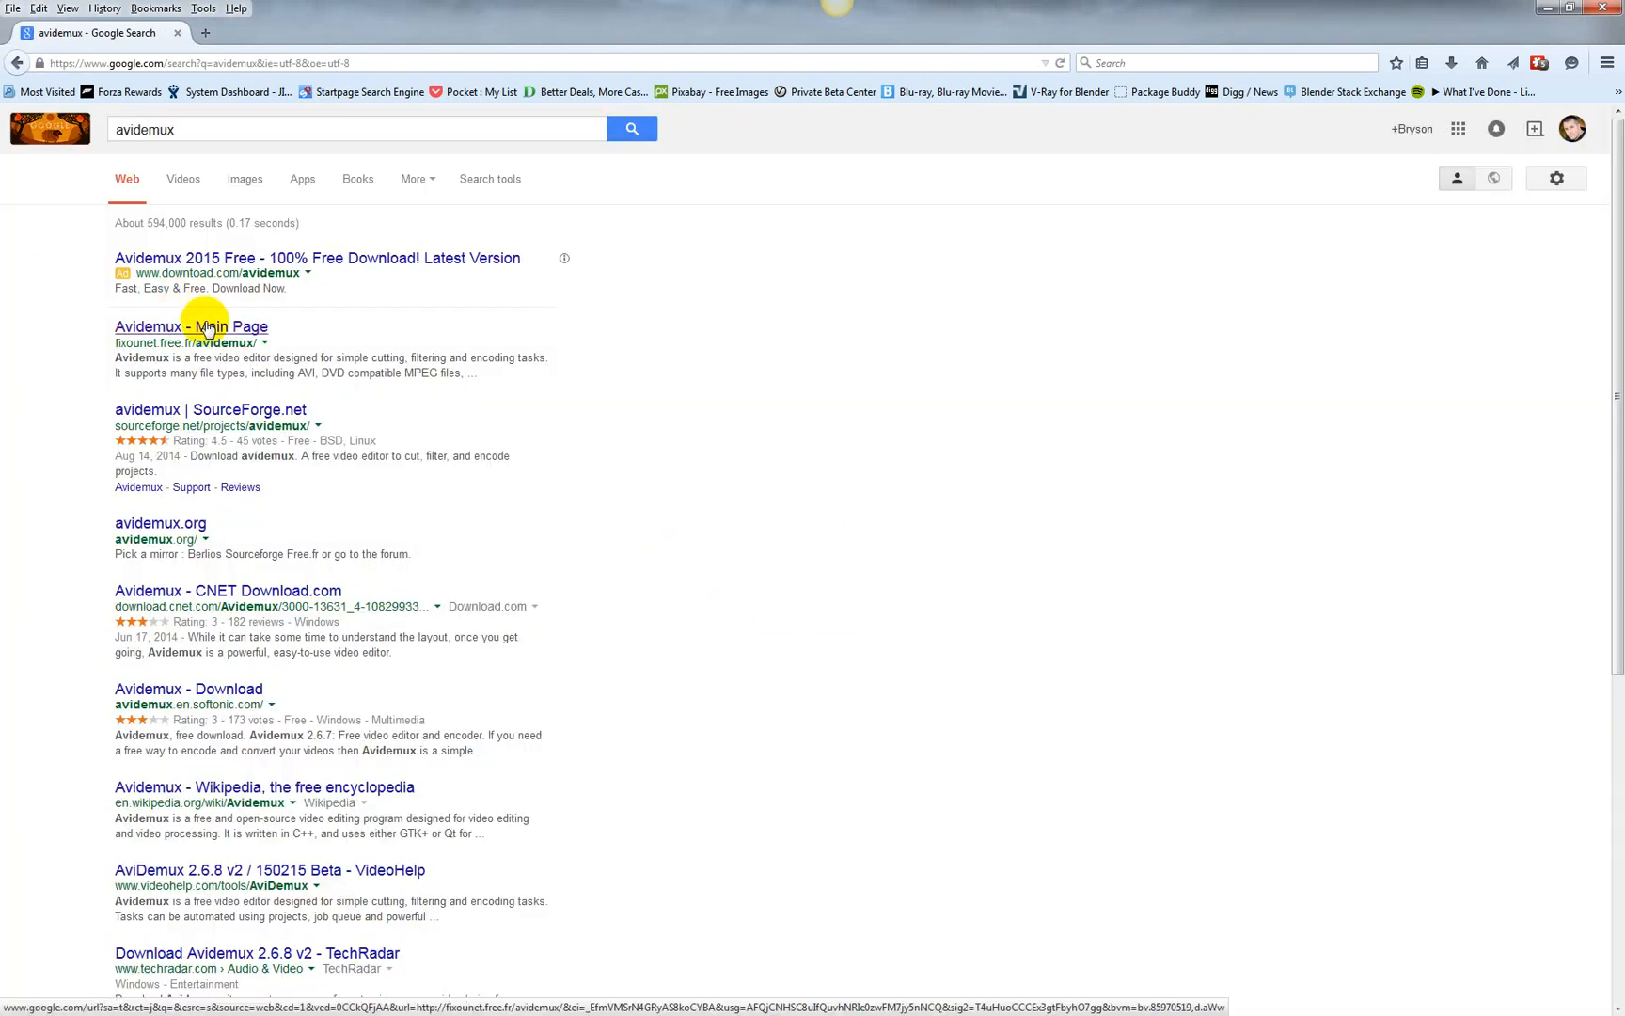
{"action": "left_click", "coordinate": [191, 326]}
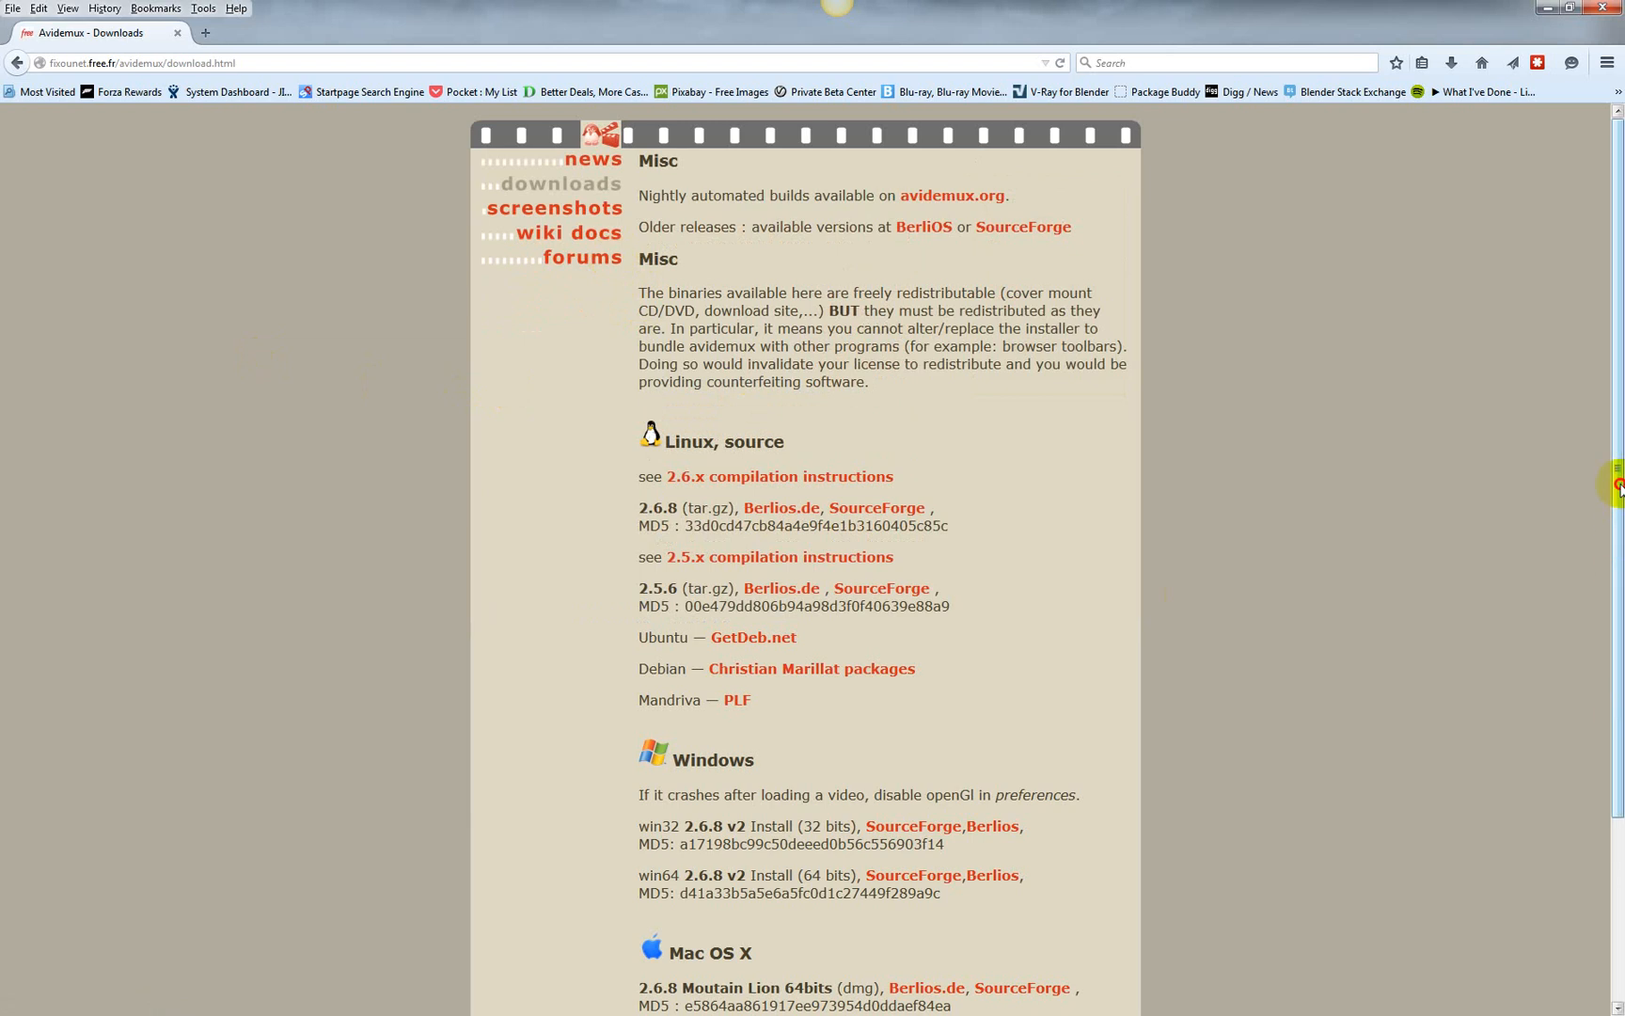
Scroll down the downloads page to the Windows 2.6.8 win32/win64 installer links.
{"action": "scroll", "scroll_direction": "down", "scroll_amount": 3}
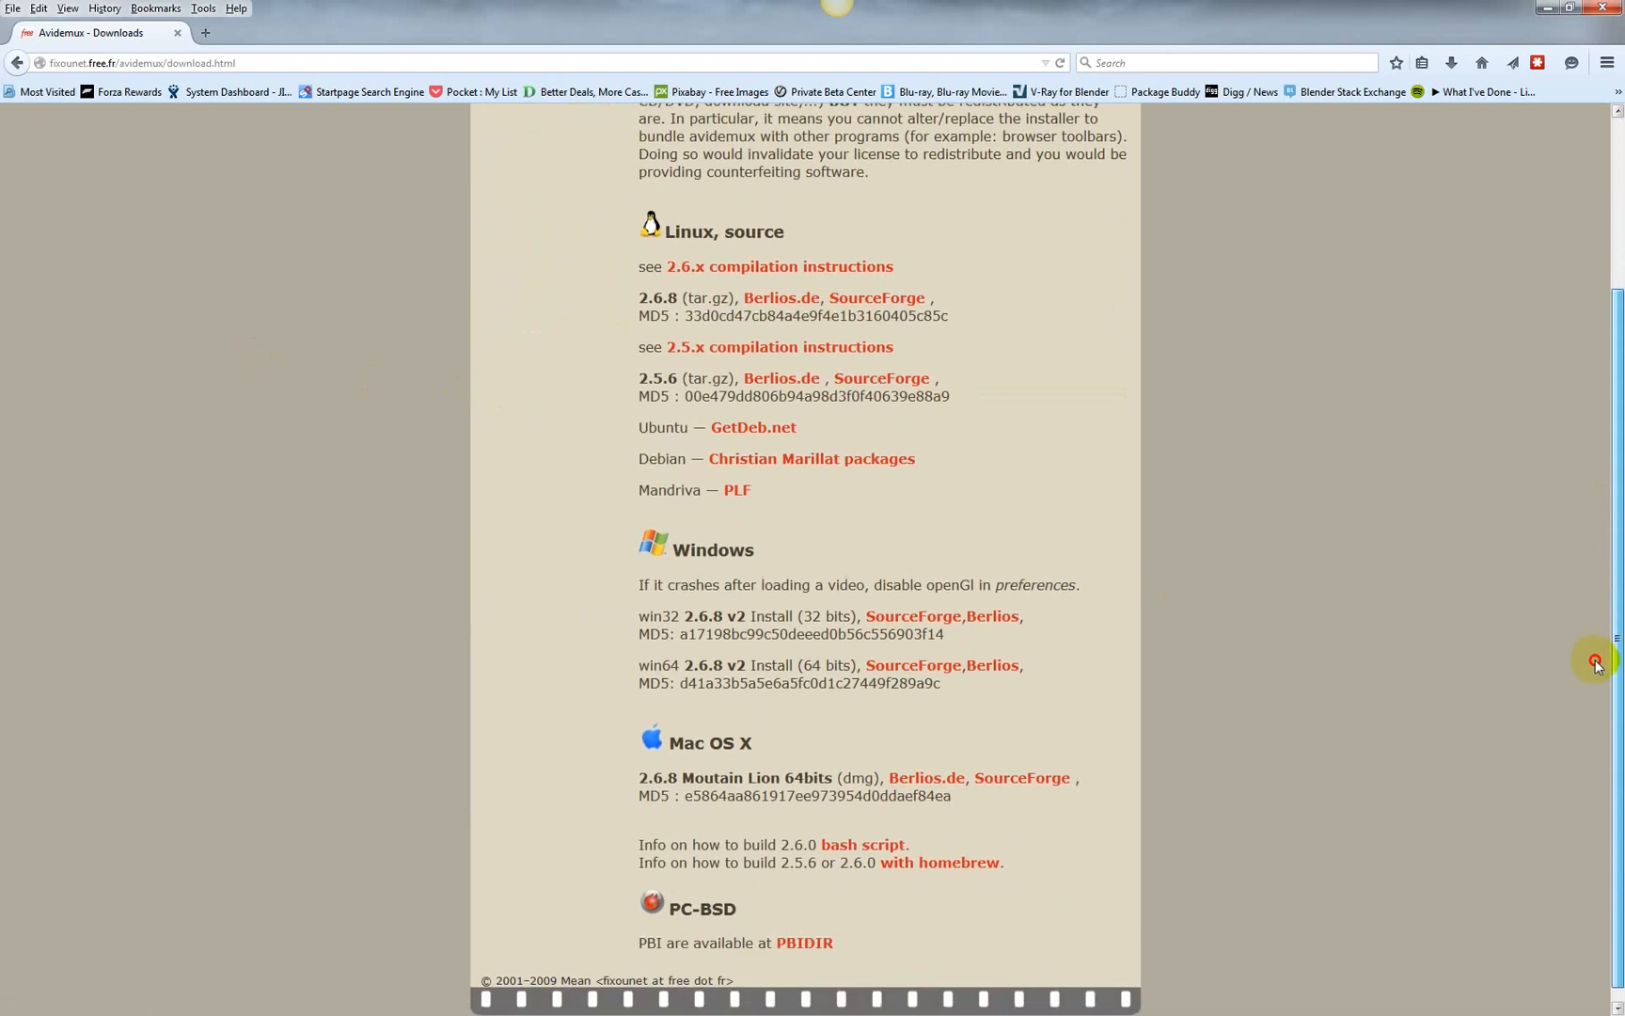
{"action": "scroll", "scroll_direction": "down", "scroll_amount": 3}
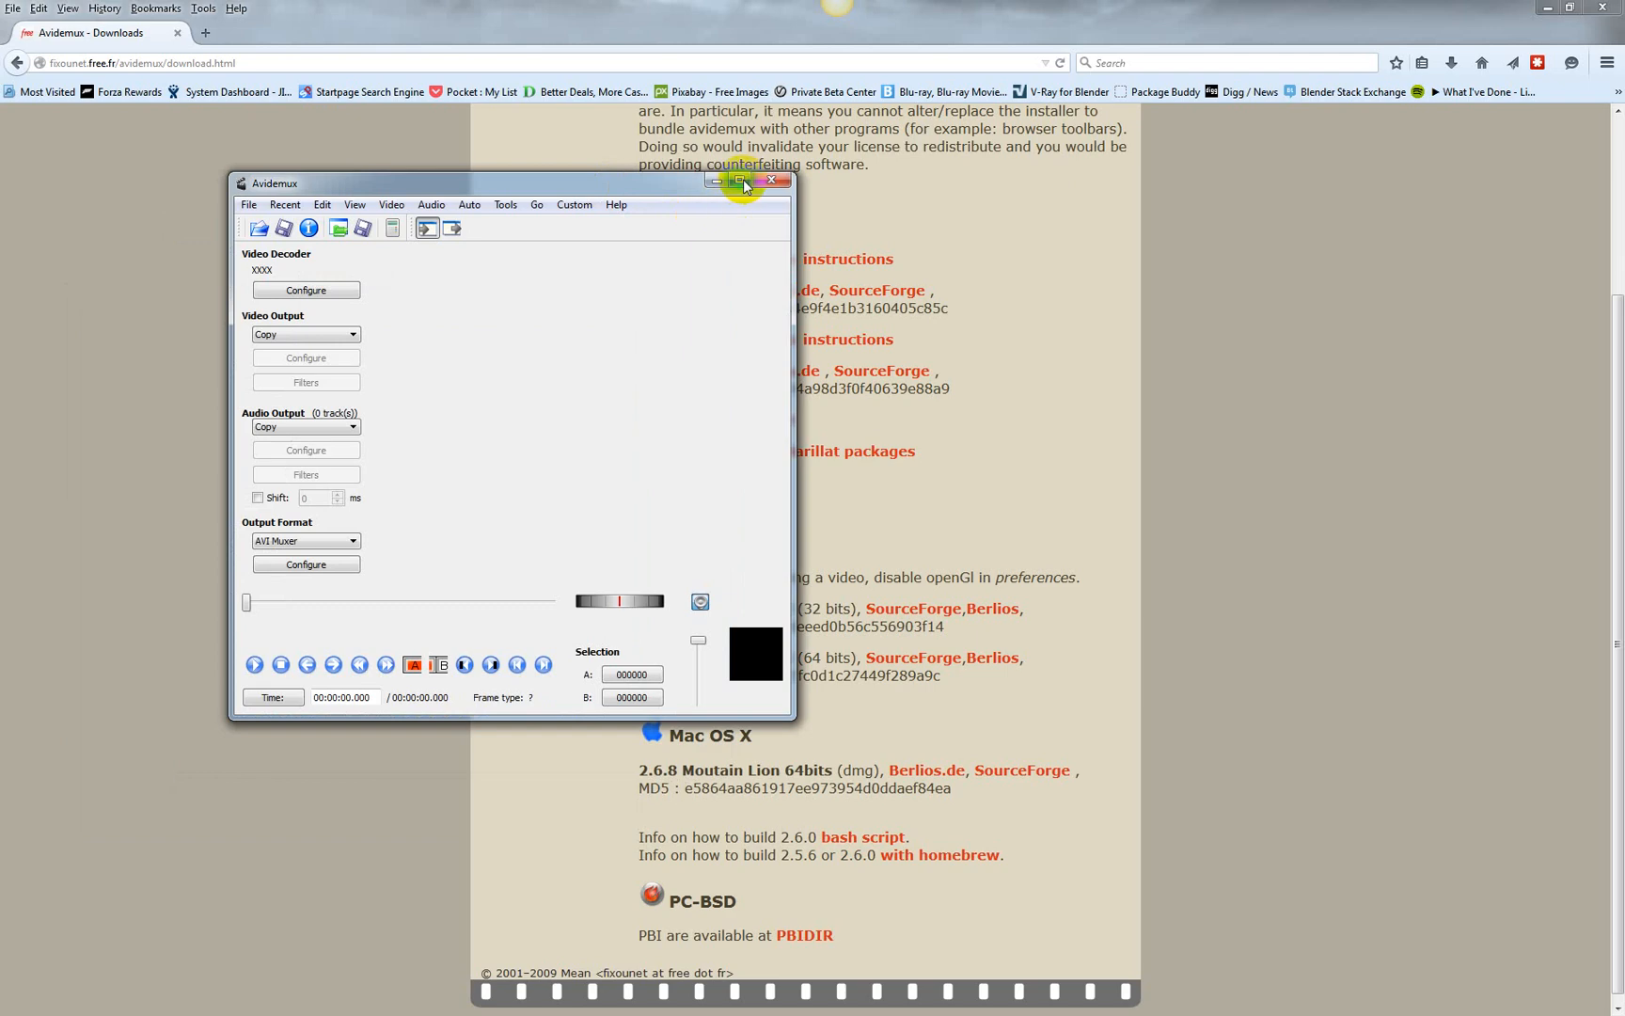
Maximize the empty Avidemux window to full screen.
{"action": "left_click", "coordinate": [751, 181]}
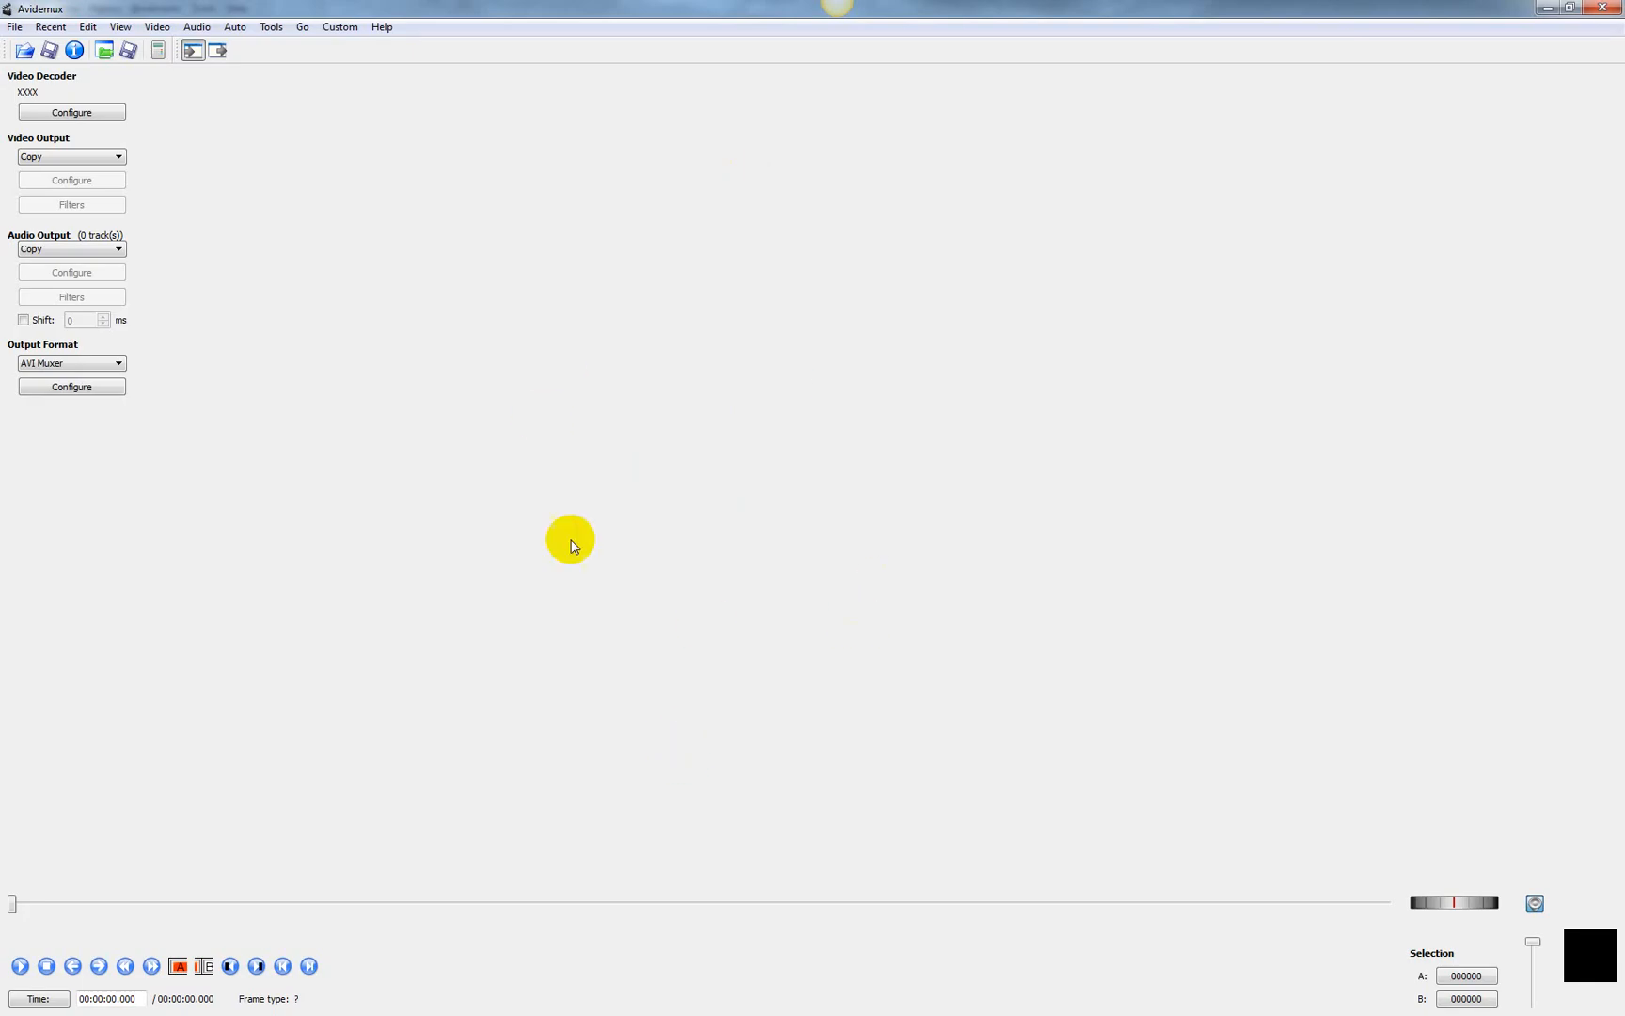
{"action": "mouse_move", "coordinate": [295, 820]}
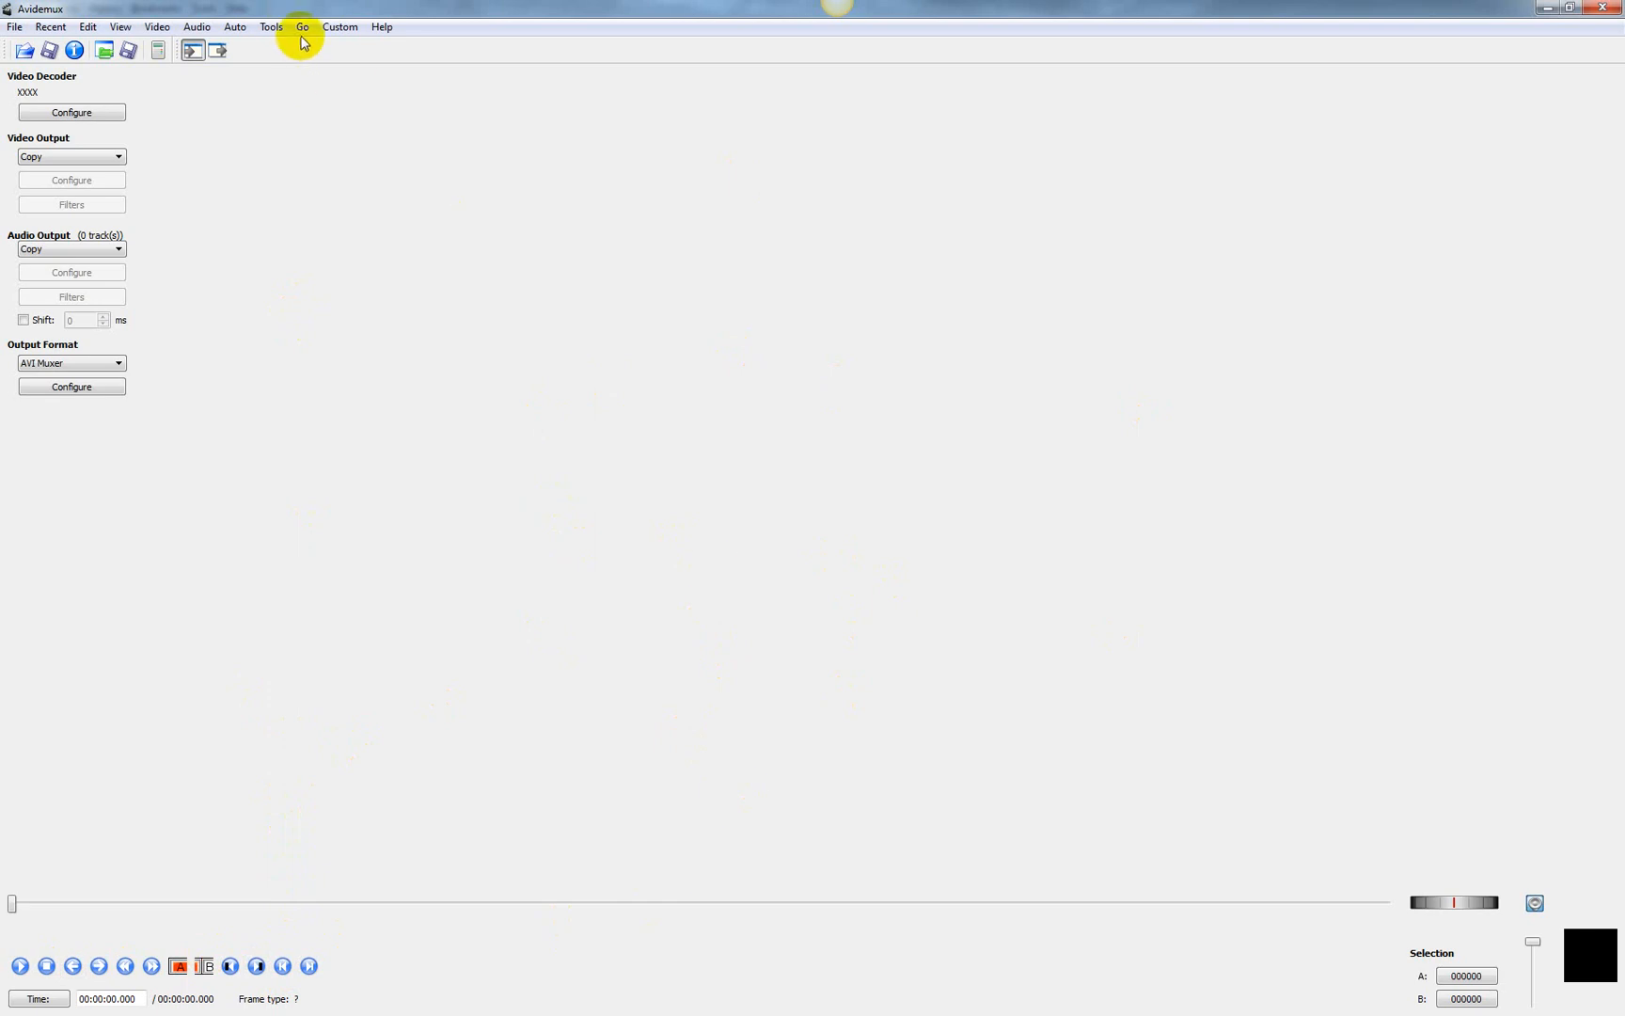
{"action": "left_click", "coordinate": [302, 26]}
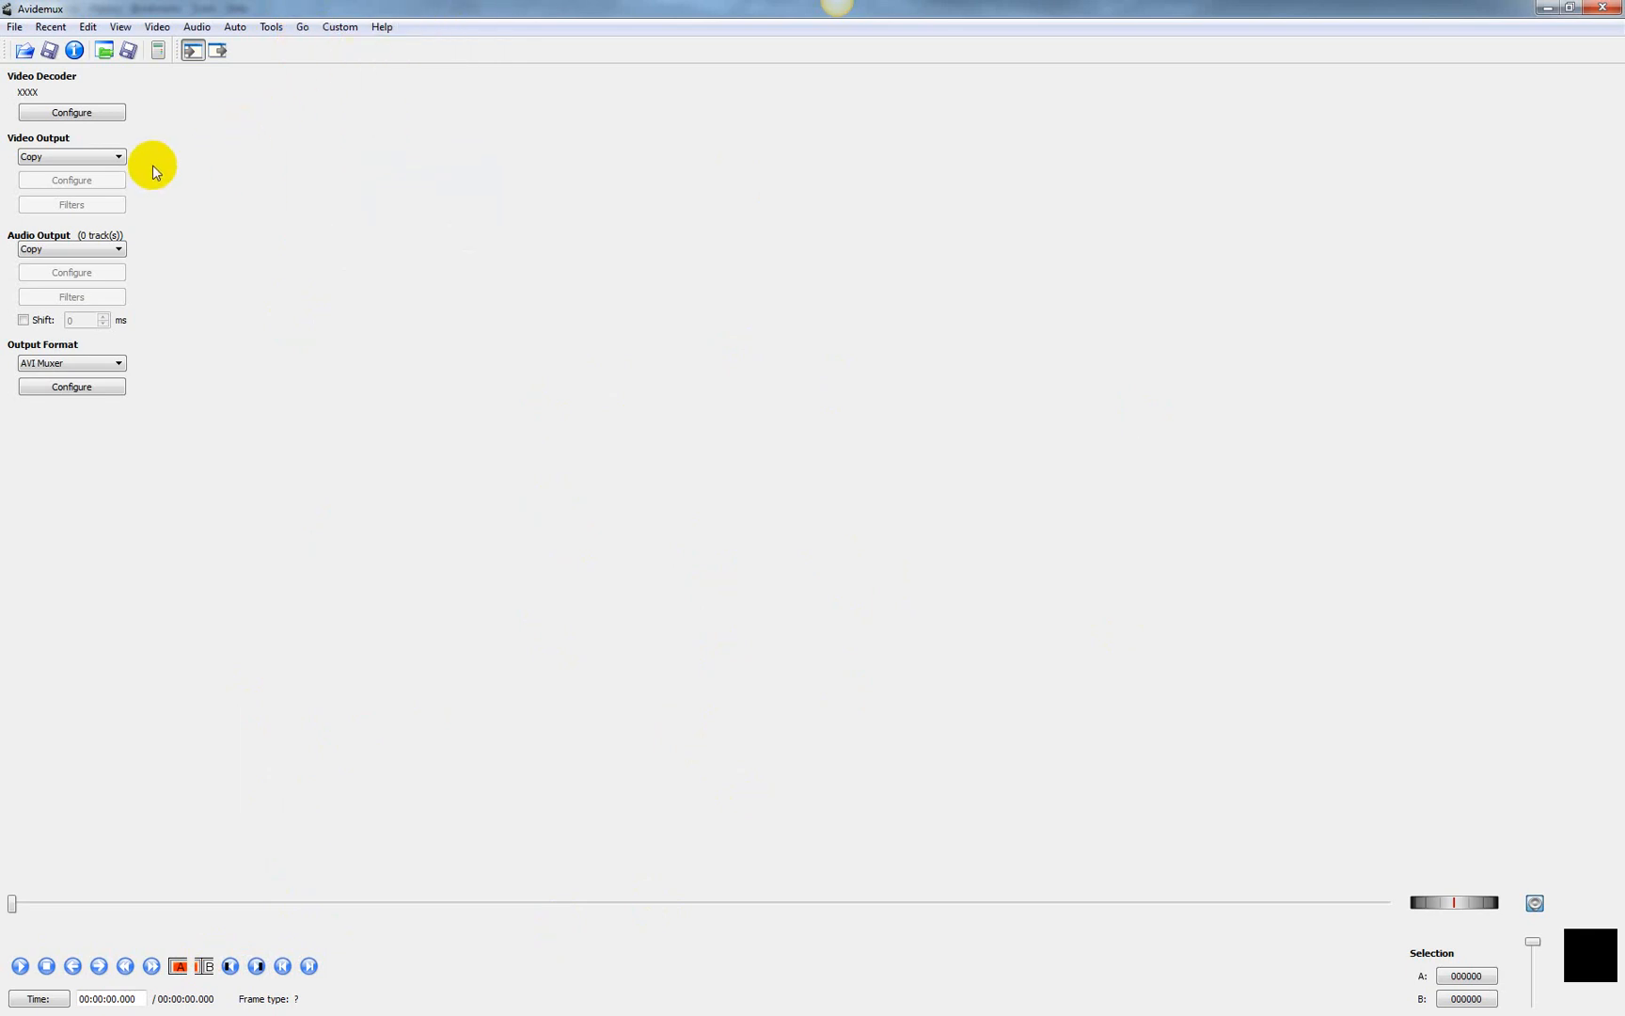
{"action": "mouse_move", "coordinate": [38, 92]}
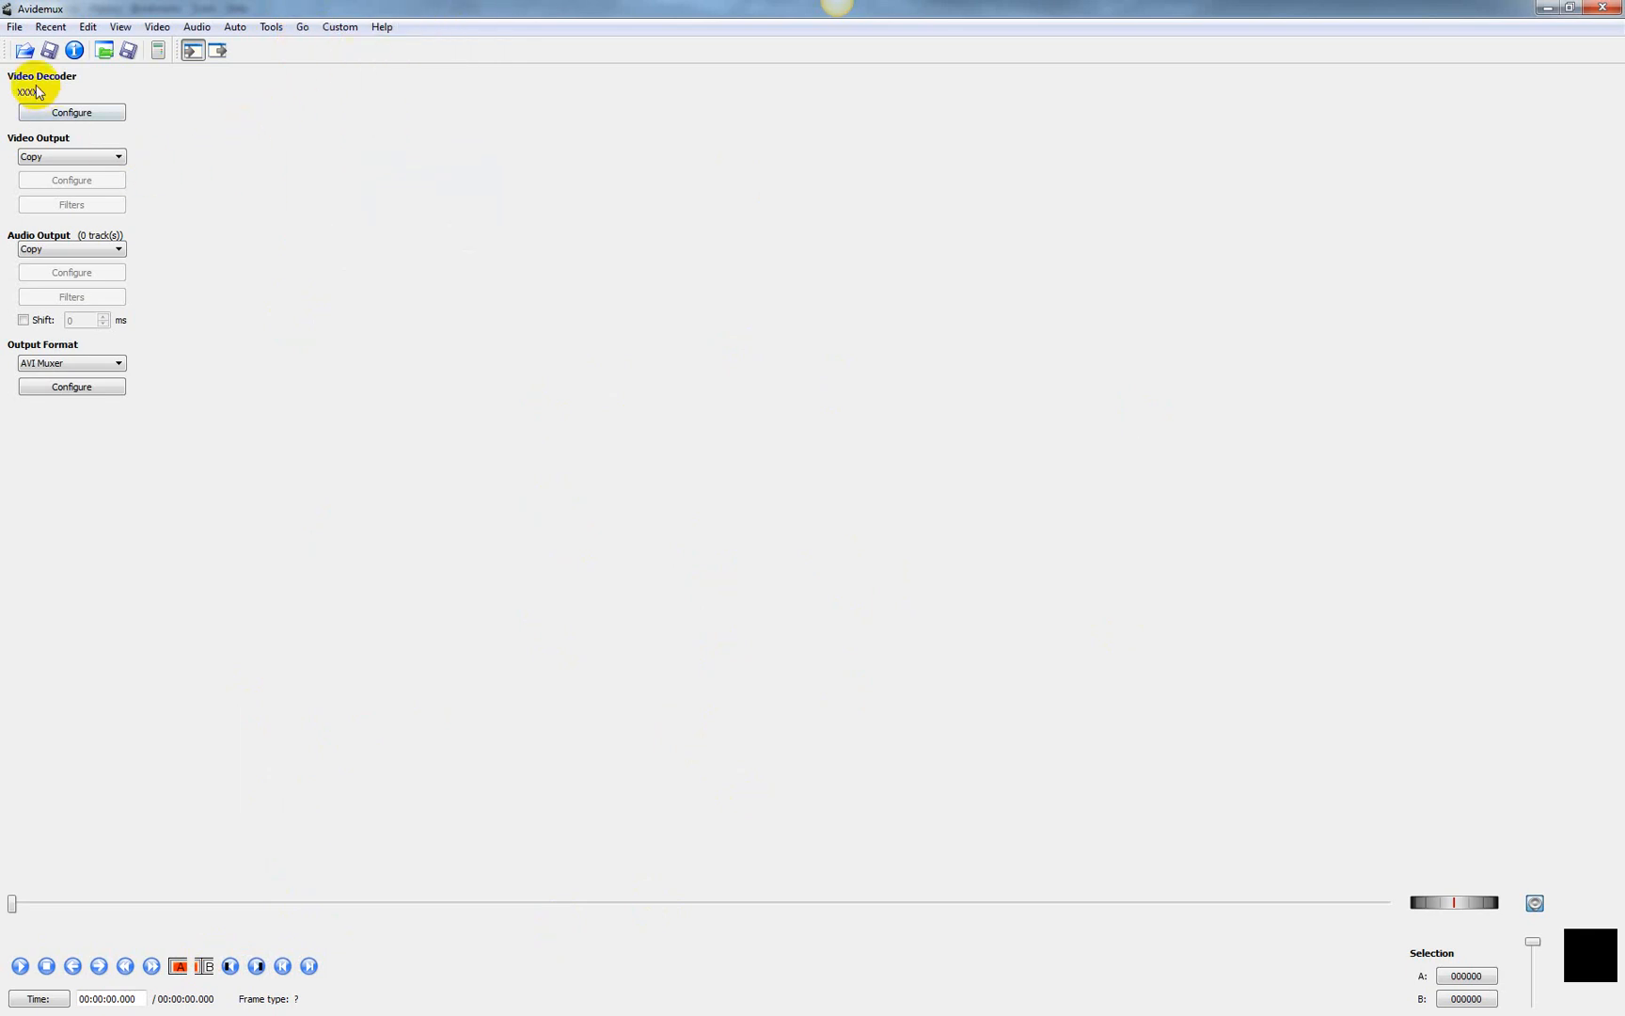
{"action": "mouse_move", "coordinate": [22, 50]}
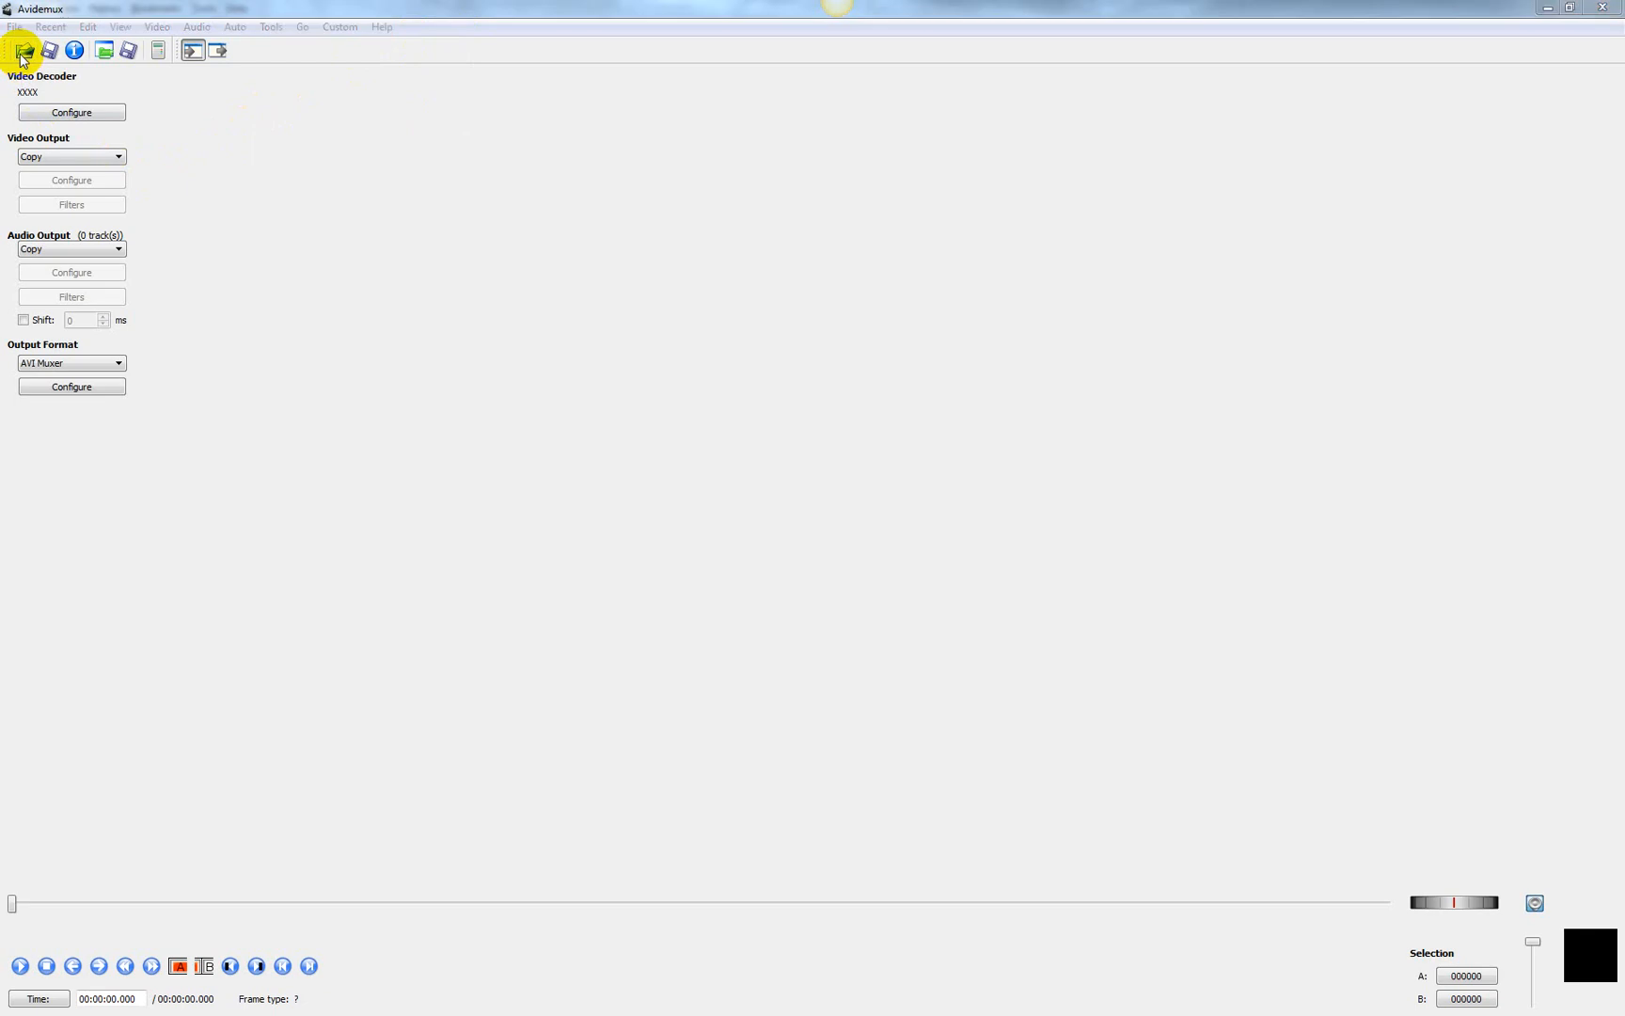
Open '01 - Time Well Spent.mp4' in Avidemux and maximize the window again.
{"action": "left_click", "coordinate": [23, 50]}
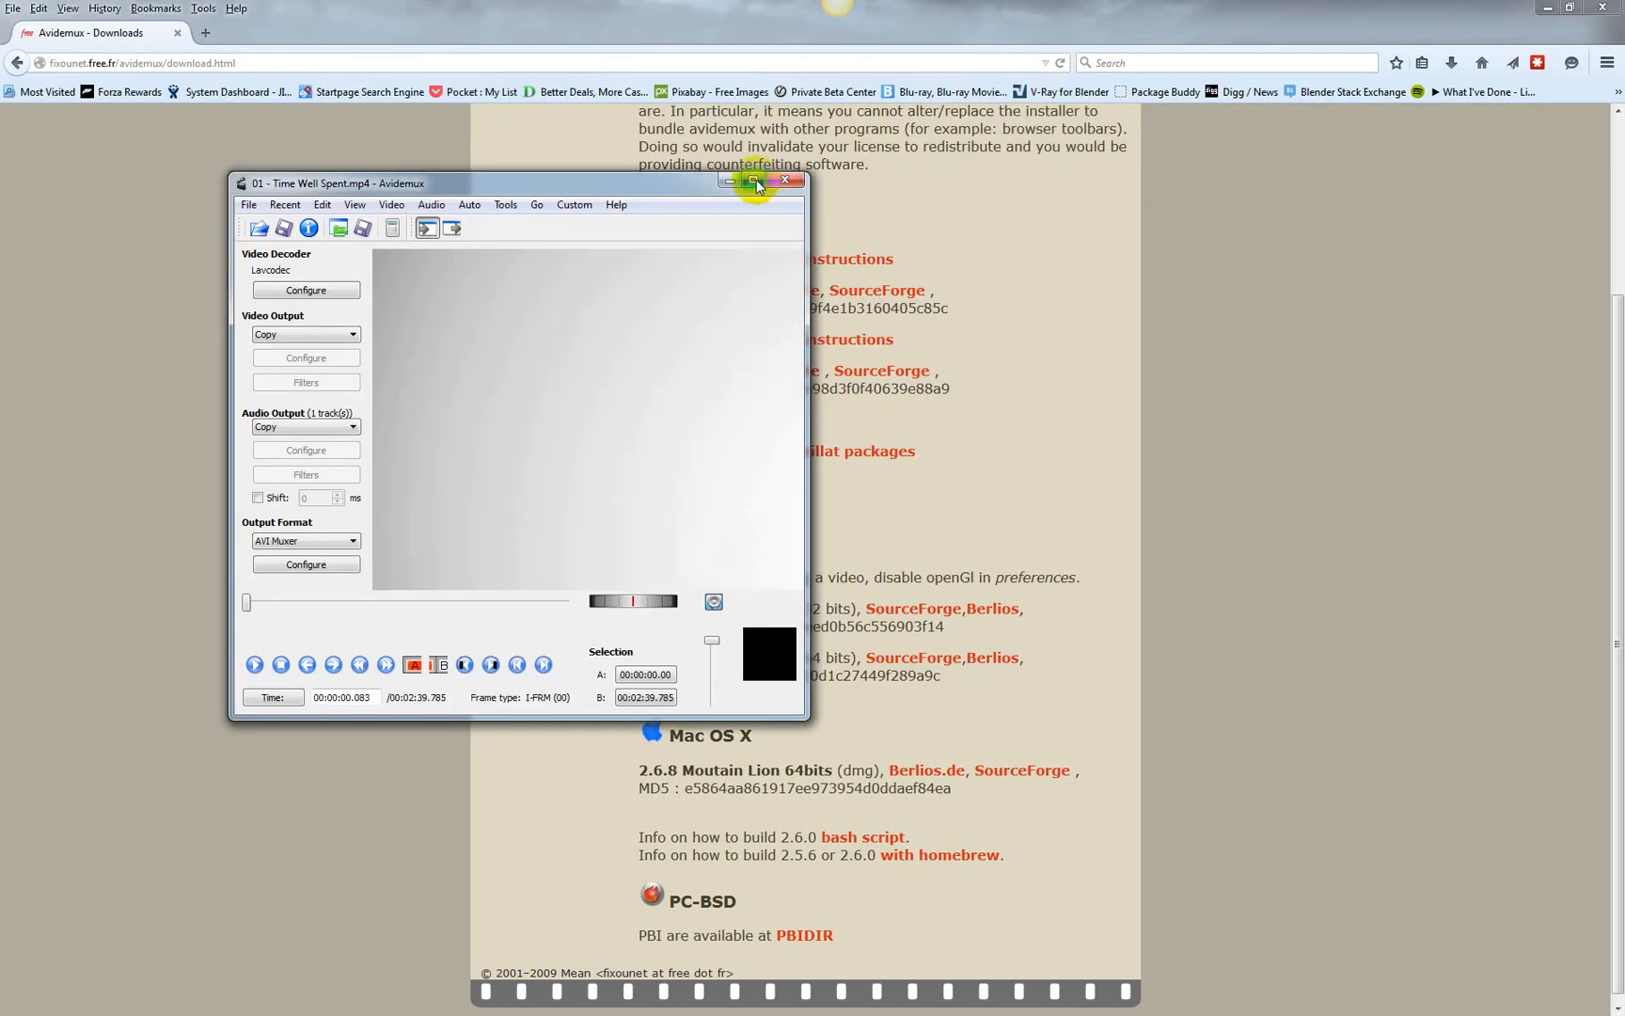
{"action": "left_click", "coordinate": [754, 183]}
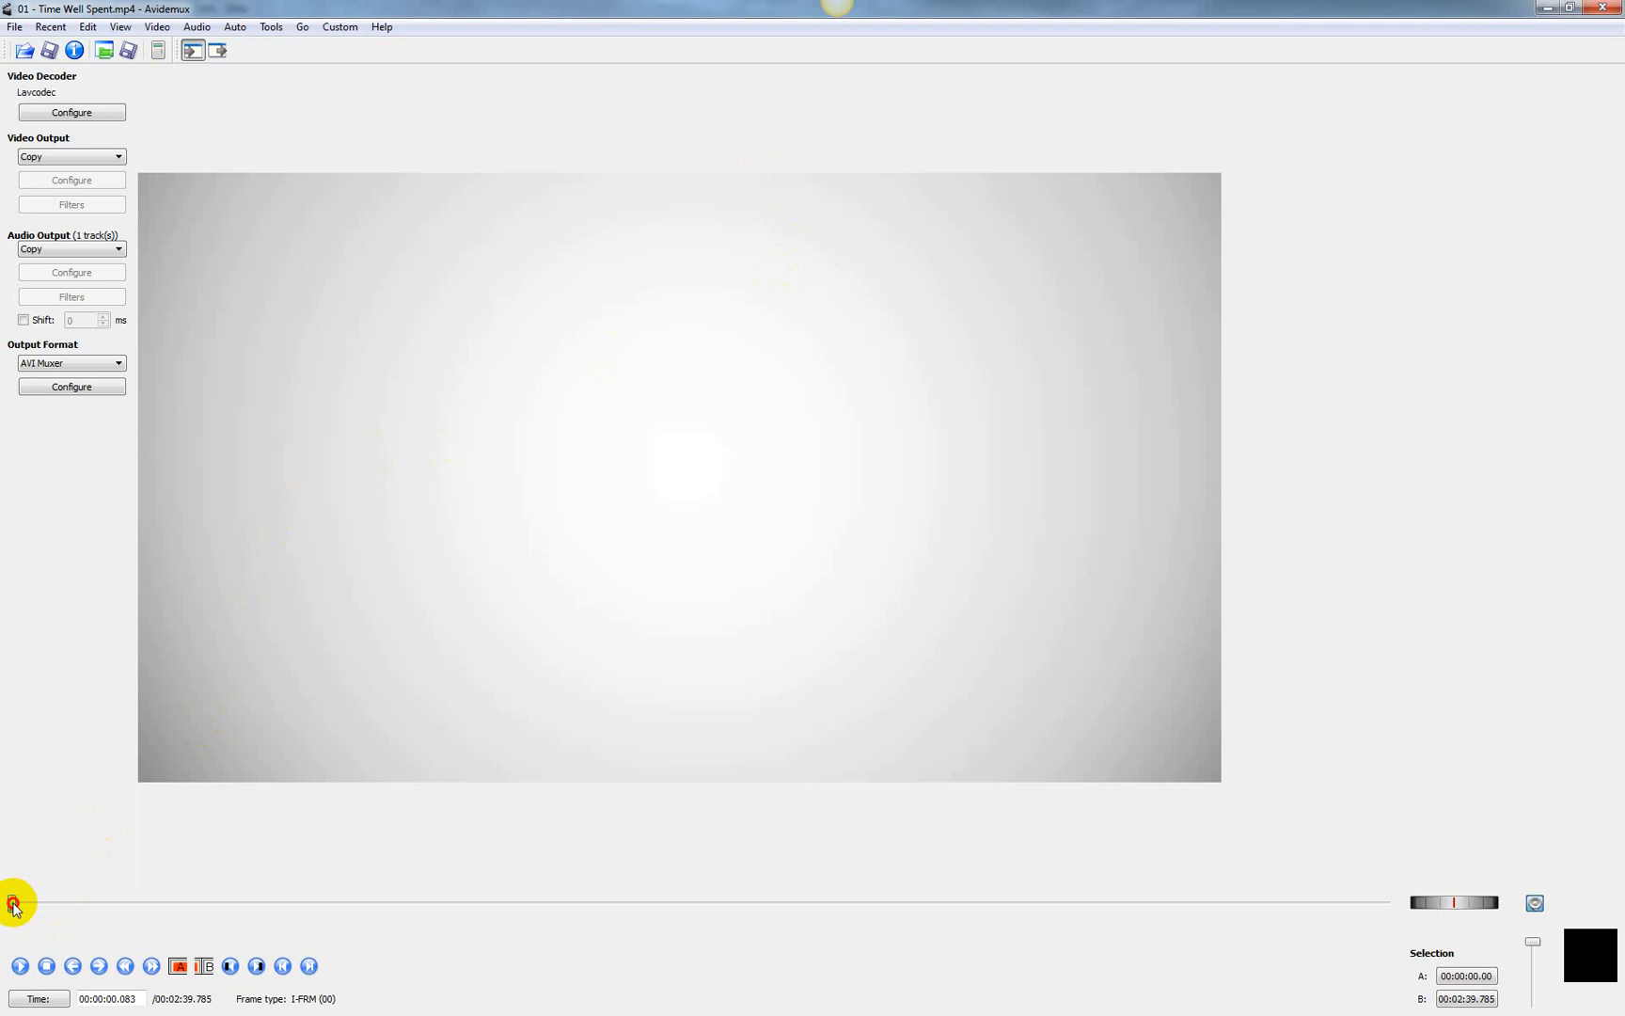
Scrub the timeline back past the couple interview to the newspaper clipping near 0:14.
{"action": "left_click_drag", "start_coordinate": [16, 902], "coordinate": [508, 898]}
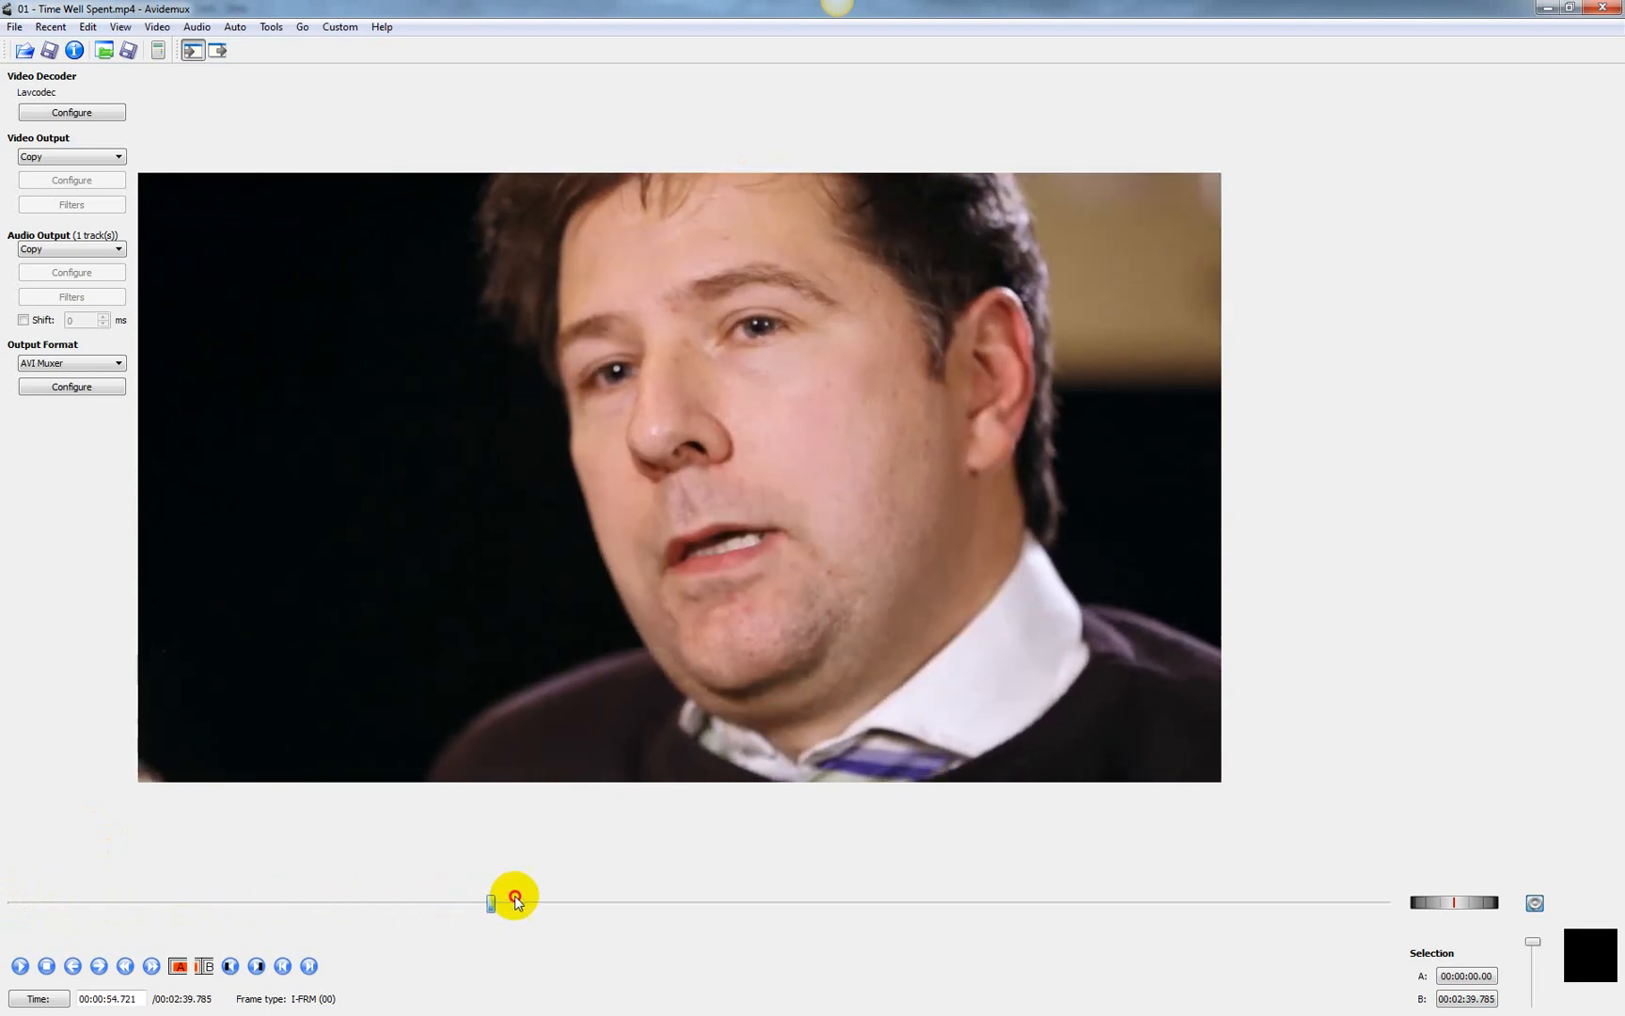
{"action": "left_click_drag", "start_coordinate": [513, 898], "coordinate": [373, 910]}
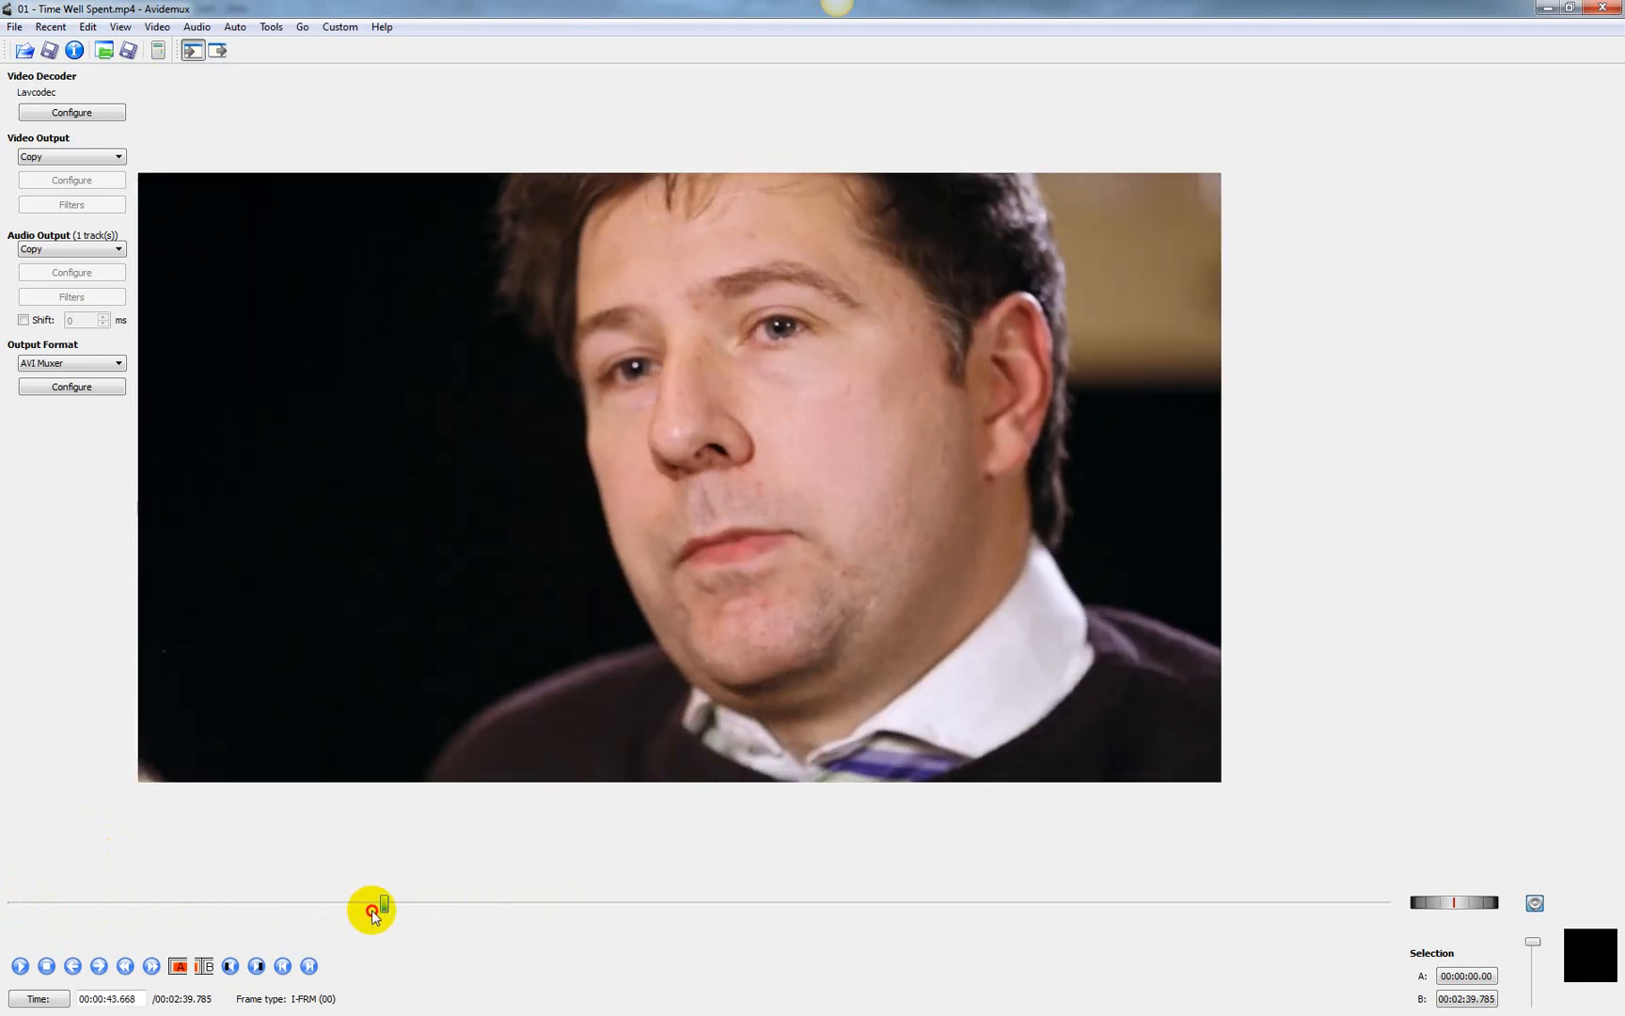
{"action": "left_click_drag", "start_coordinate": [372, 910], "coordinate": [205, 910]}
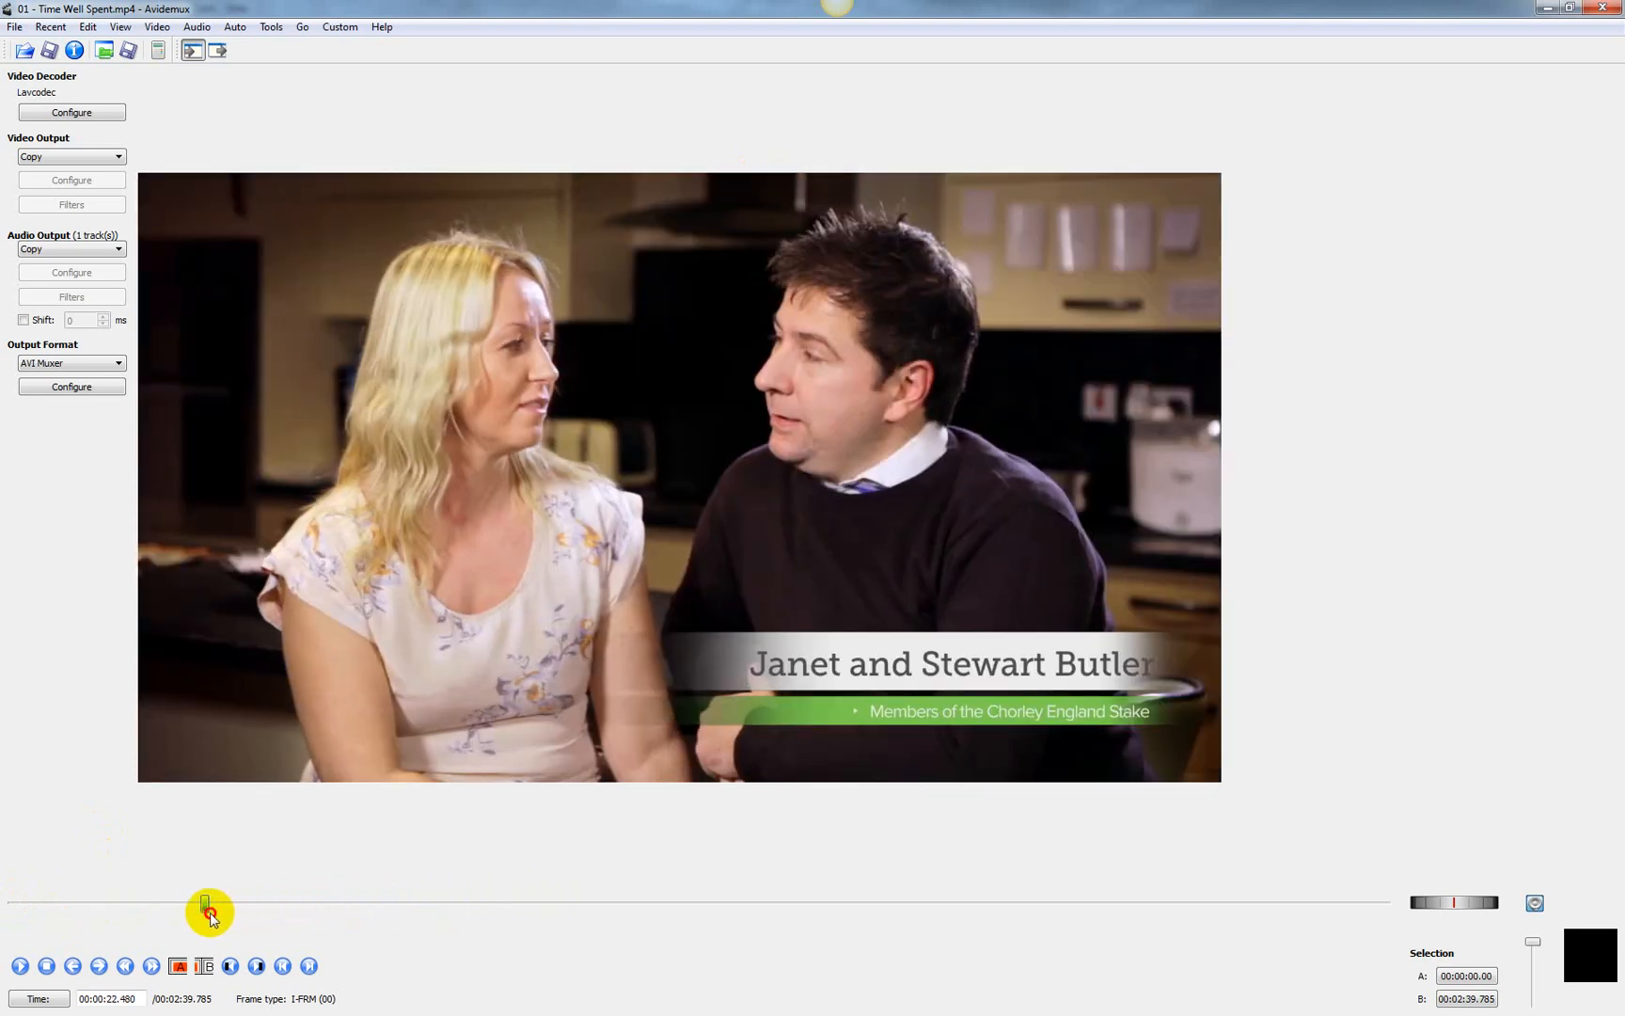
{"action": "left_click_drag", "start_coordinate": [211, 911], "coordinate": [145, 911]}
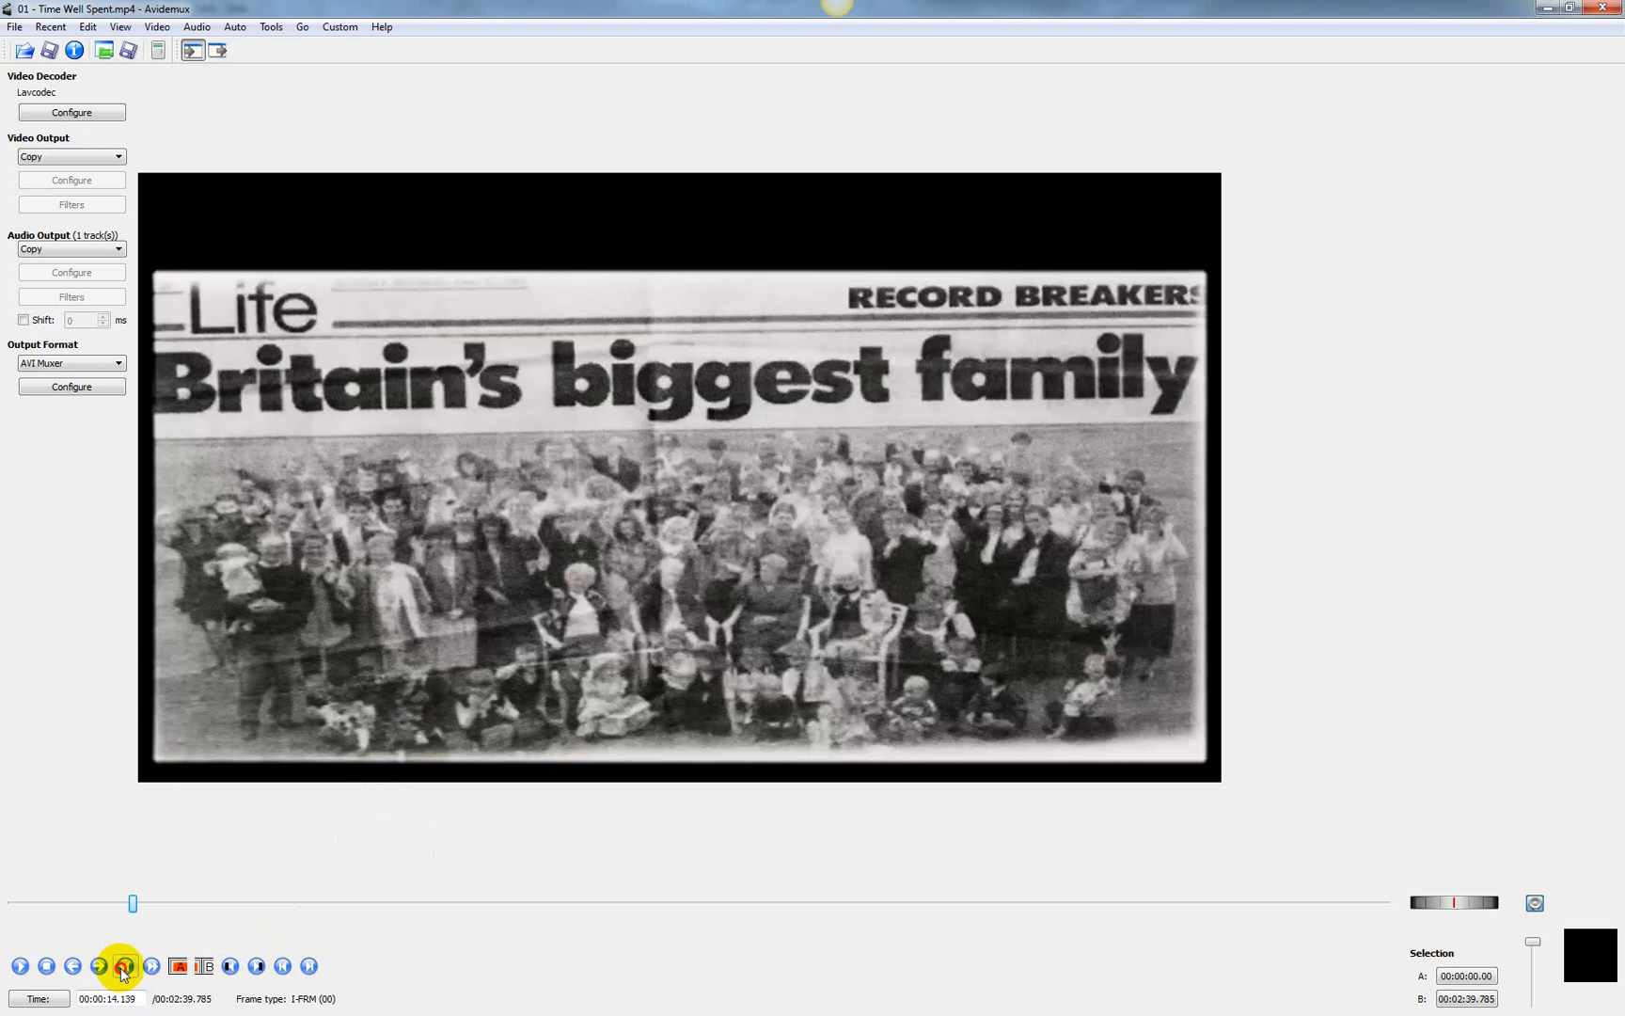
Step to 00:00:12.762 and set marker A there.
{"action": "left_click", "coordinate": [124, 965]}
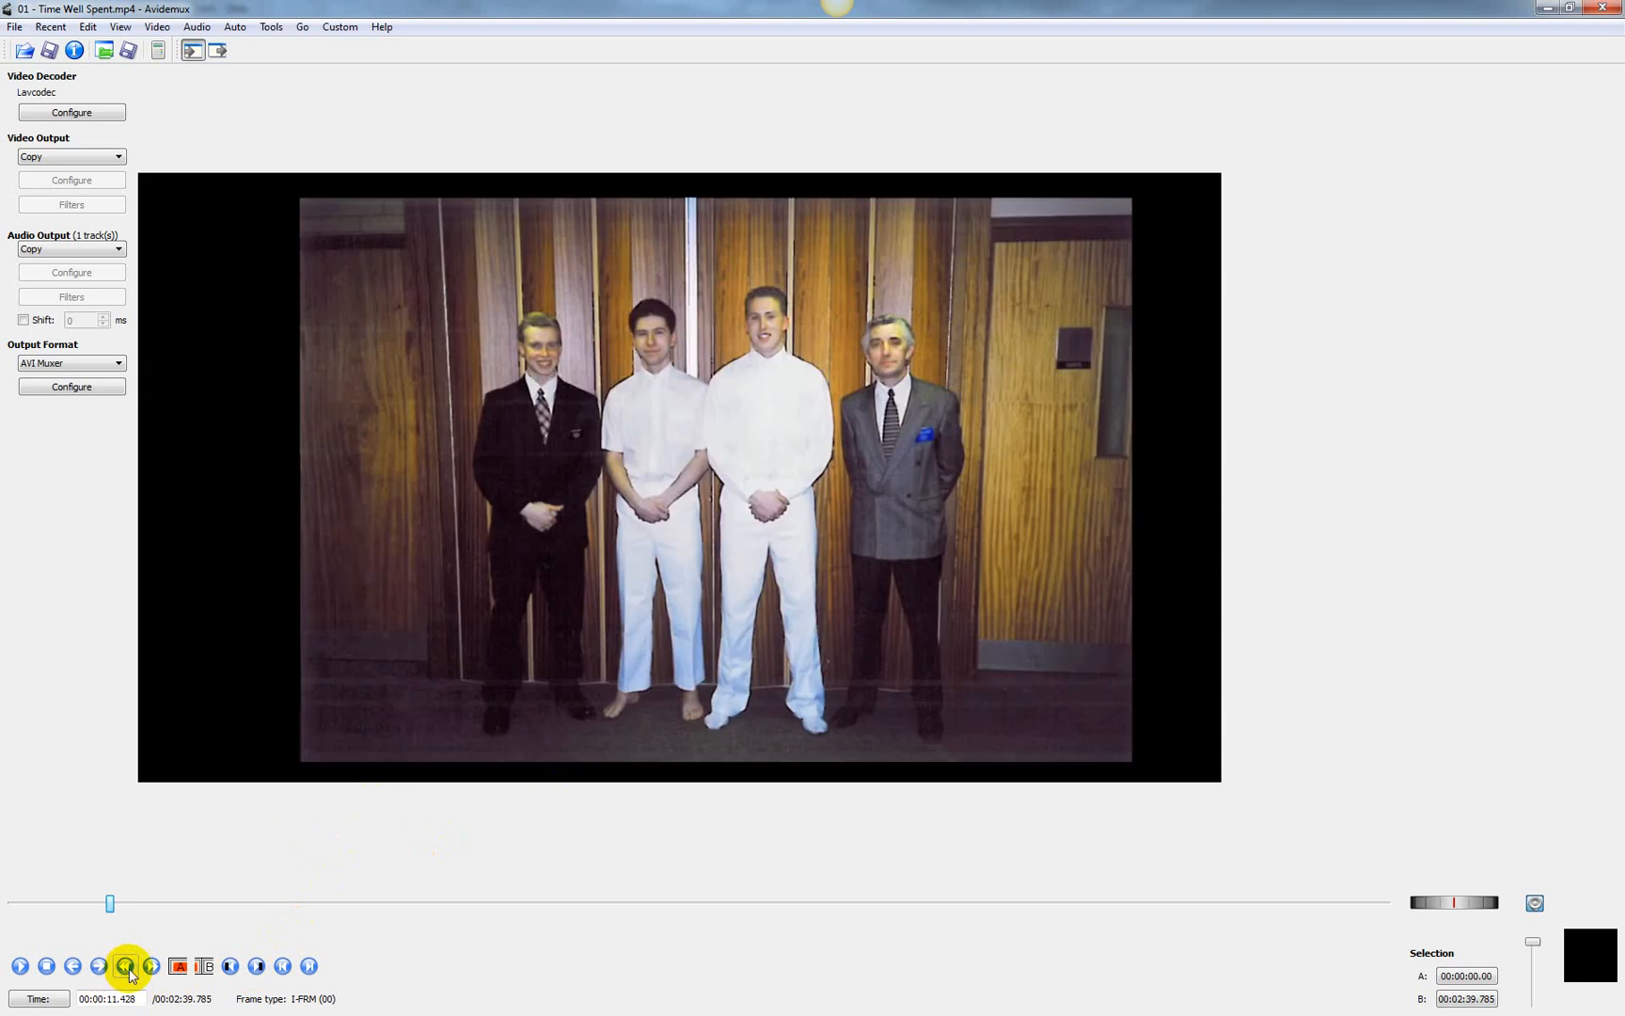
{"action": "left_click", "coordinate": [149, 966]}
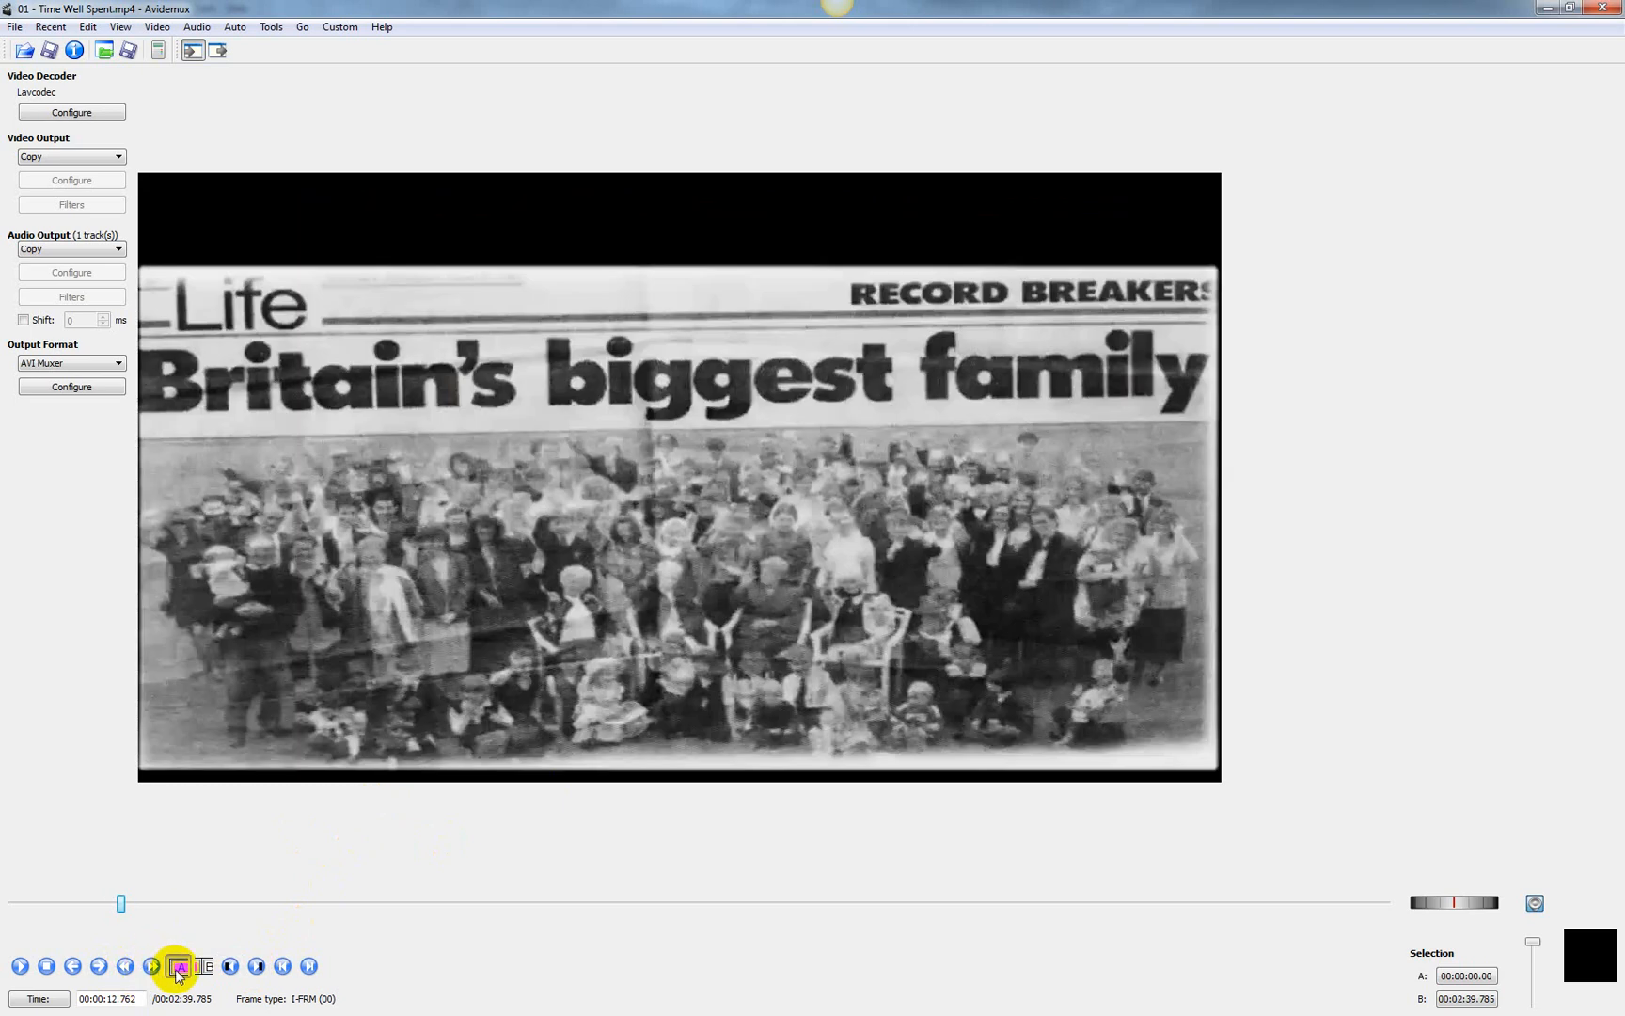
{"action": "left_click", "coordinate": [150, 966]}
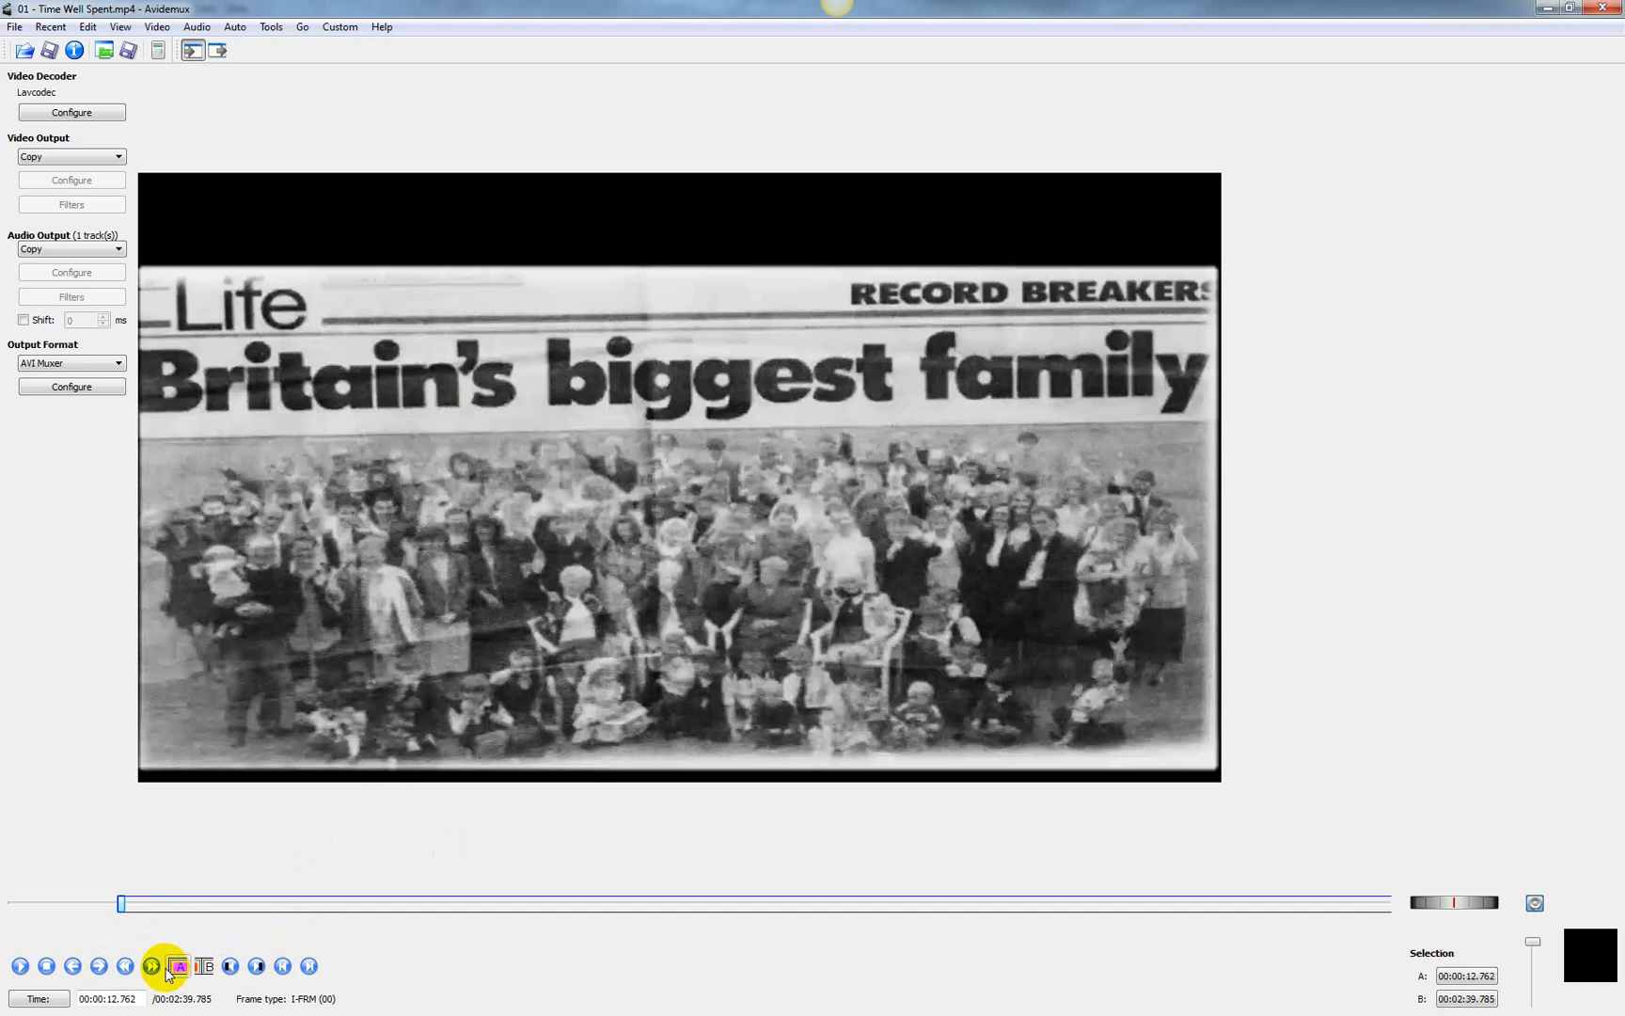
Step forward to 00:00:18.268 and set marker B there.
{"action": "left_click", "coordinate": [152, 965]}
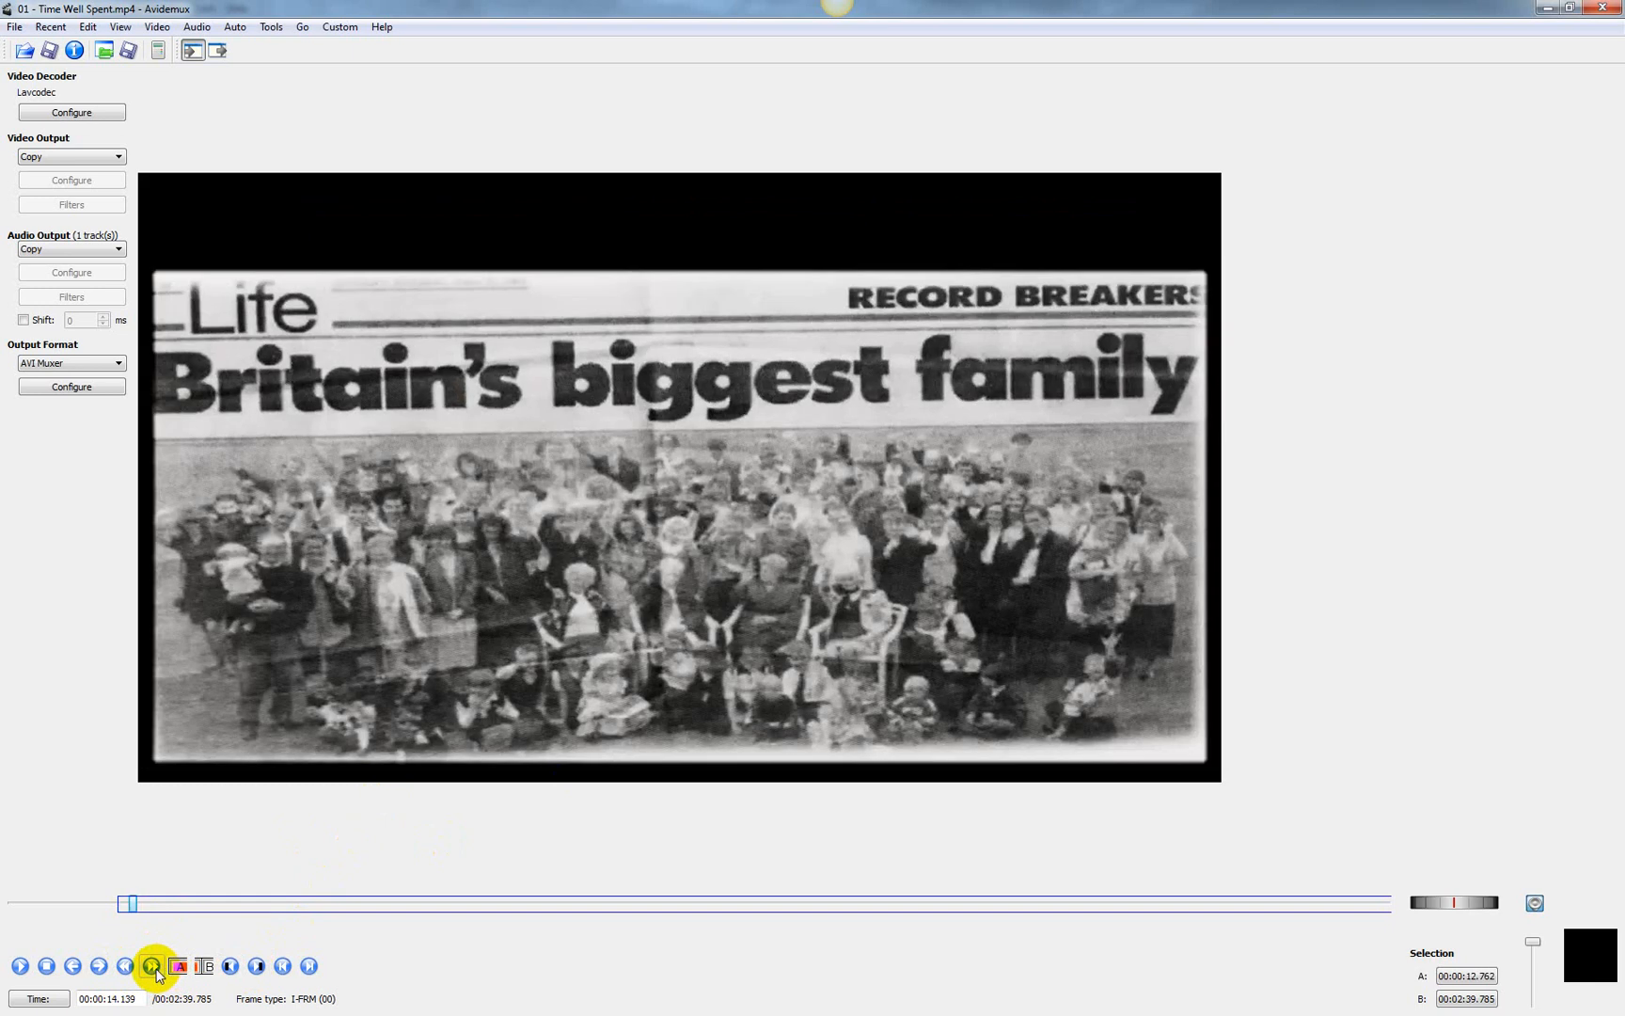
{"action": "left_click", "coordinate": [152, 965]}
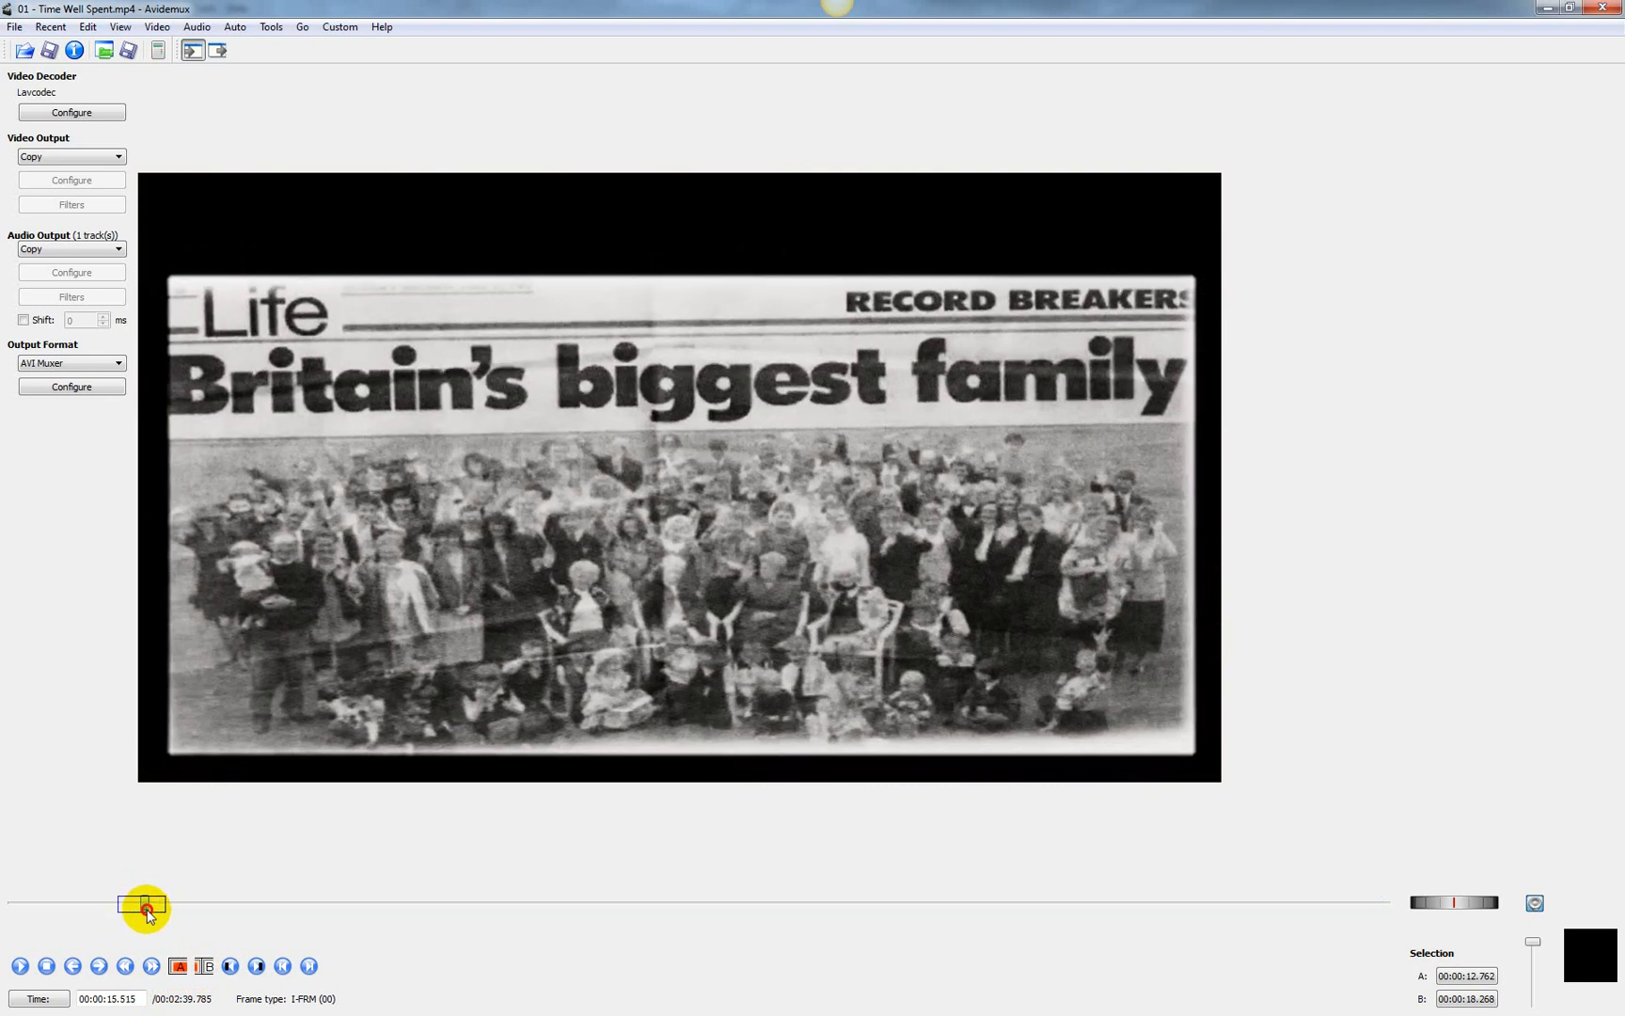
{"action": "left_click", "coordinate": [150, 966]}
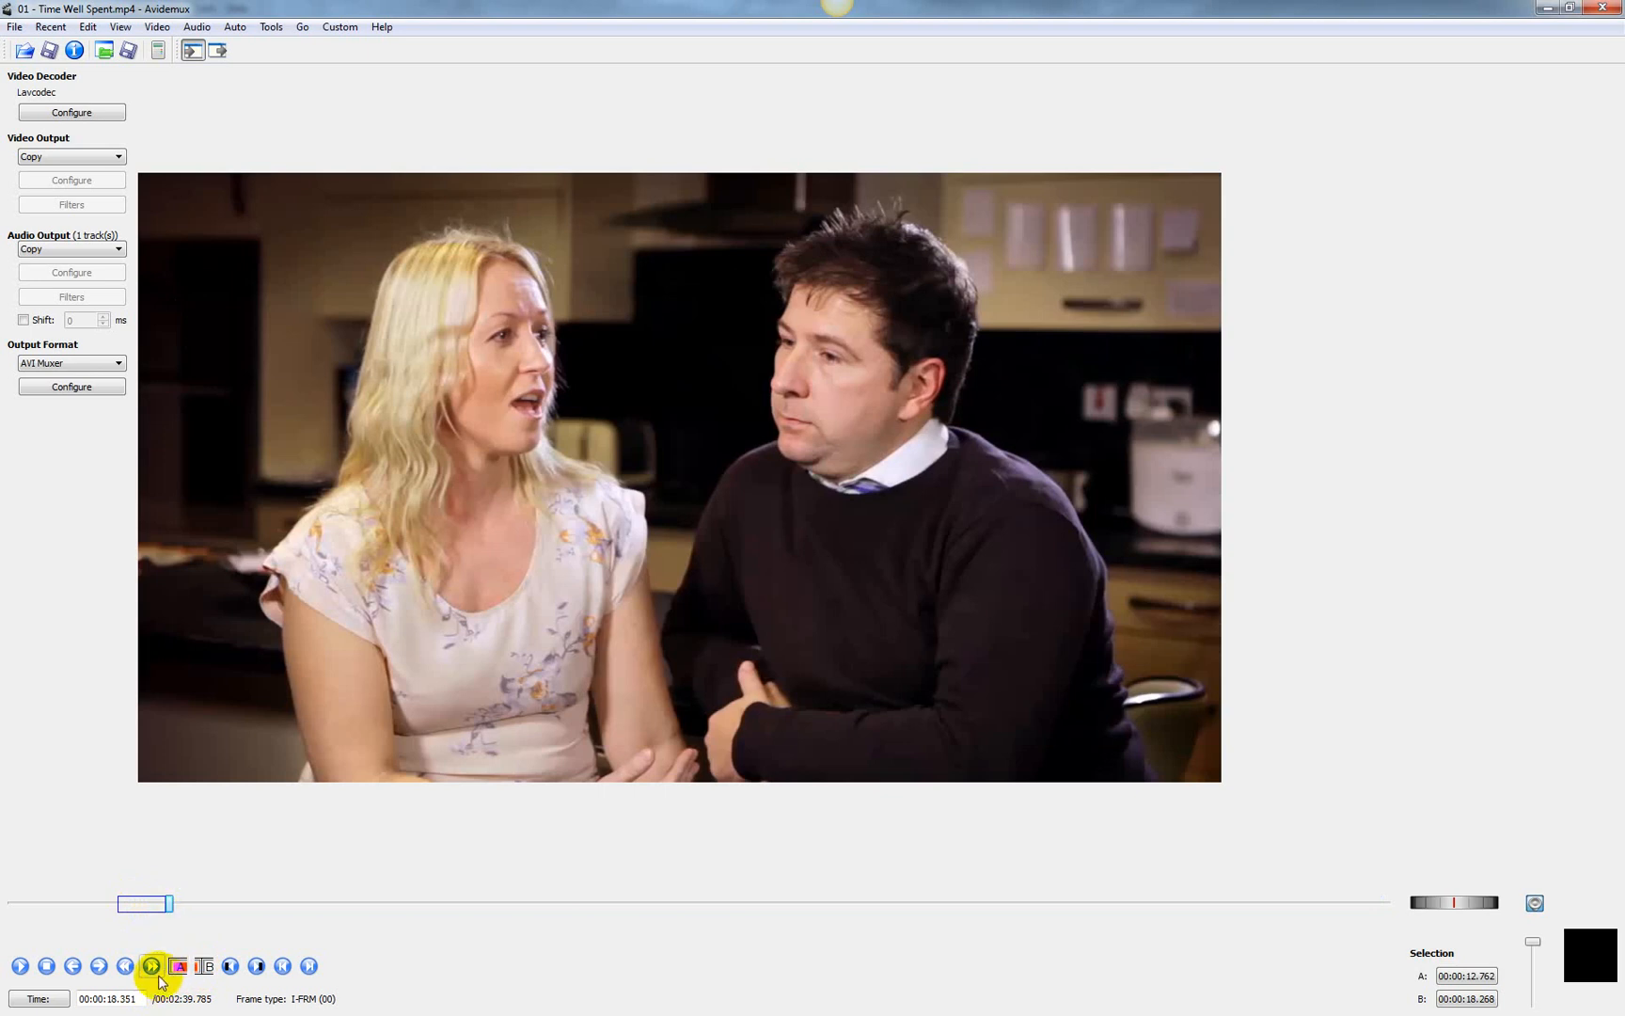
{"action": "left_click", "coordinate": [151, 964]}
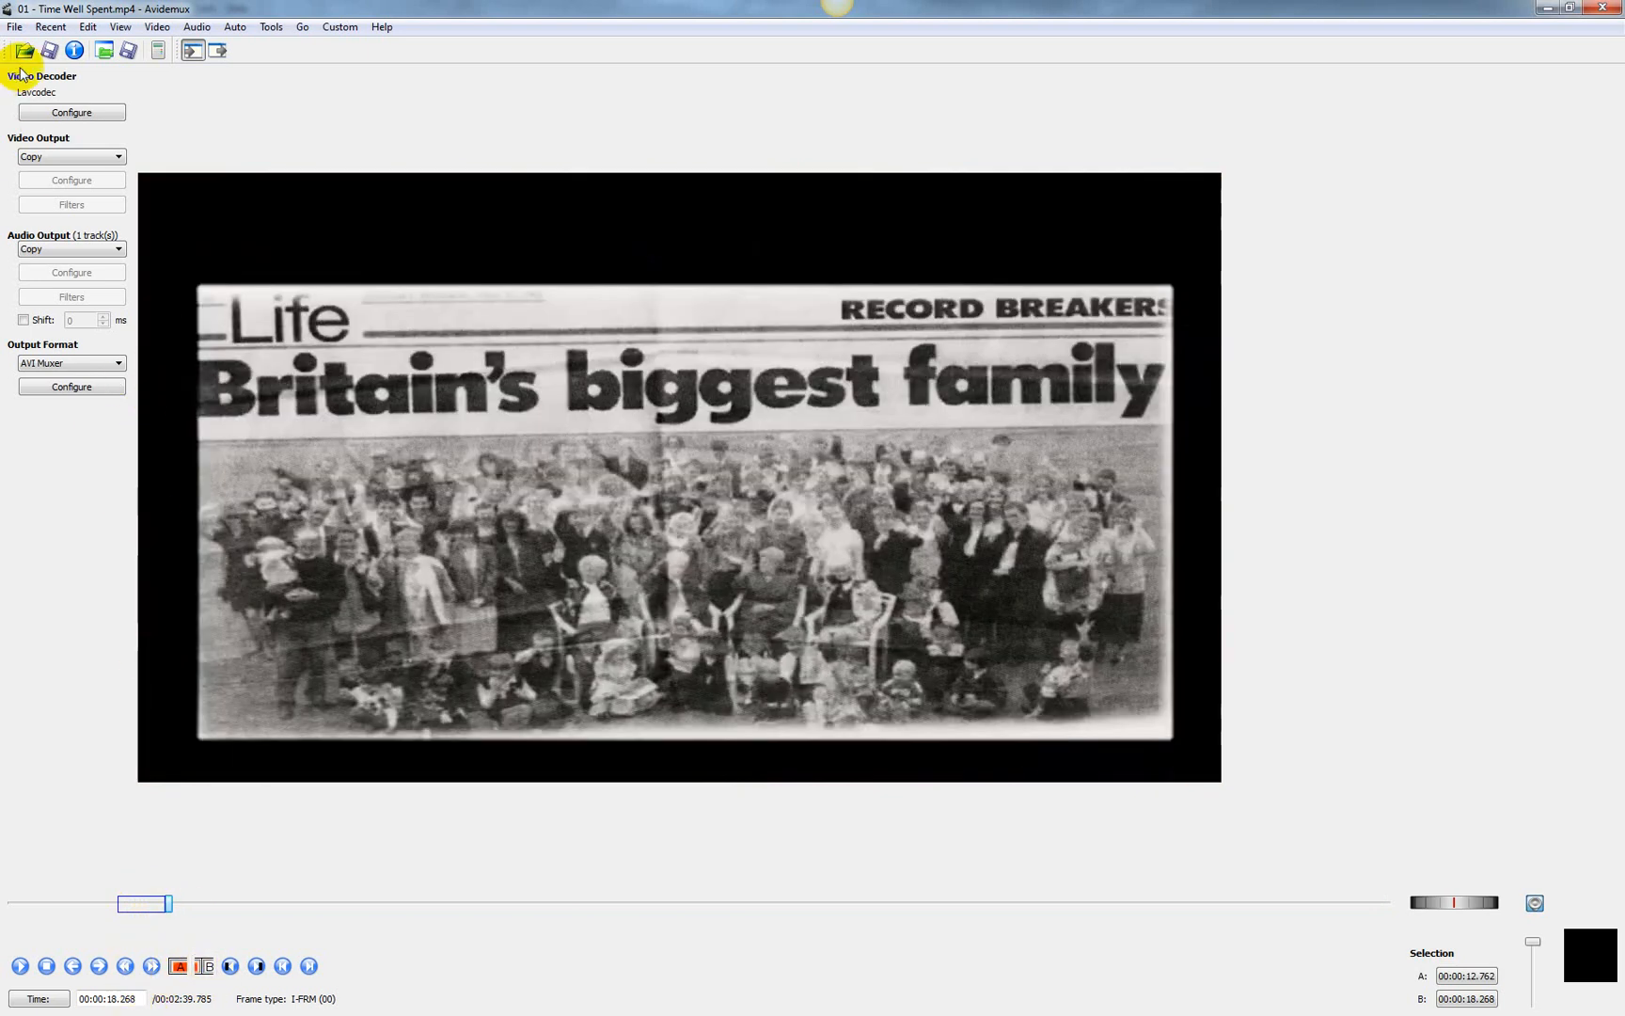
{"action": "mouse_move", "coordinate": [47, 50]}
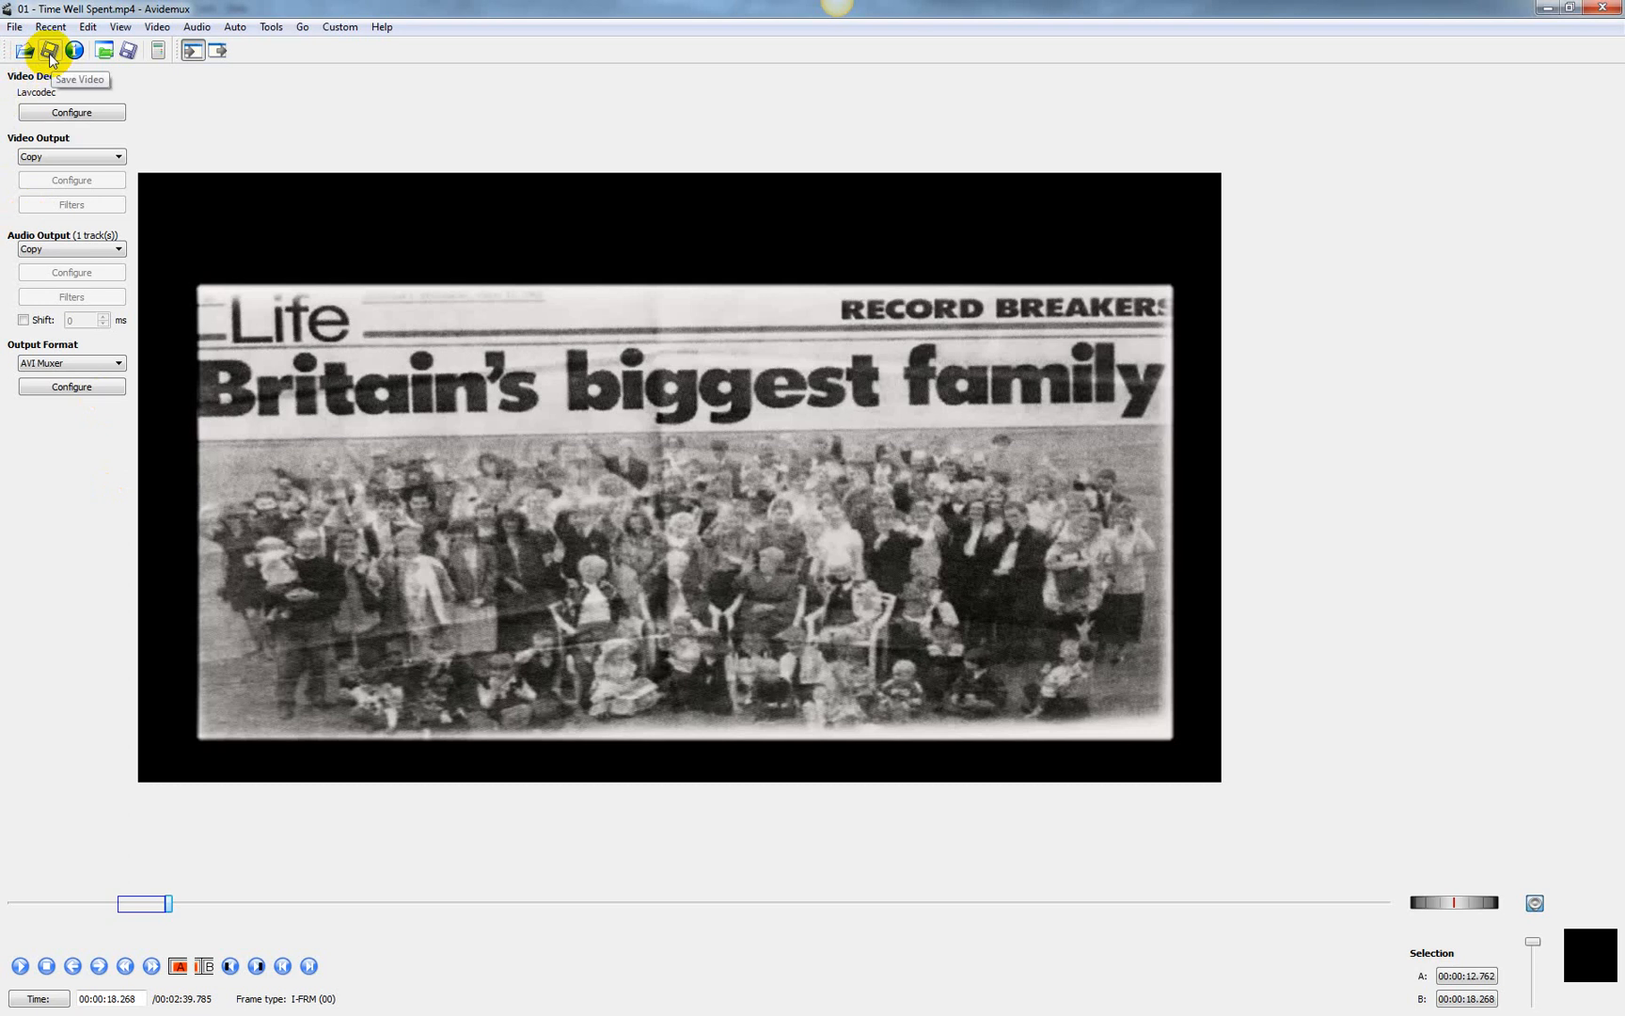
Save the A–B selection as 'temp' on the Desktop and dismiss the Done message.
{"action": "left_click", "coordinate": [48, 50]}
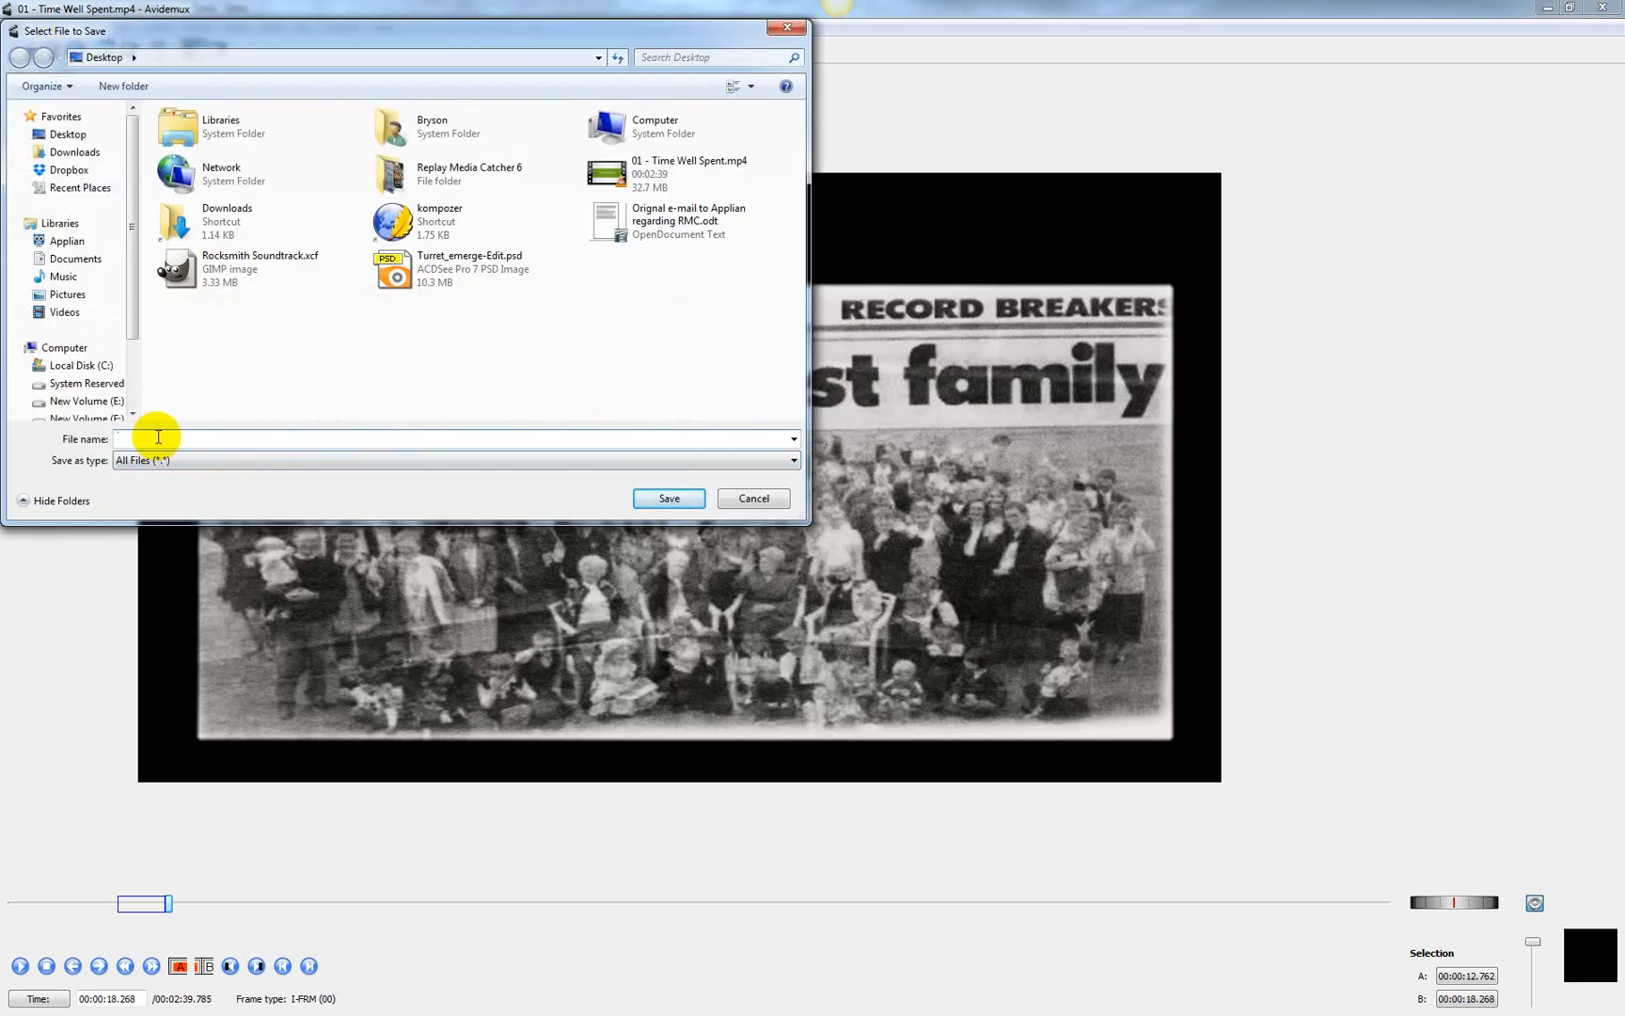
{"action": "type", "text": "temp"}
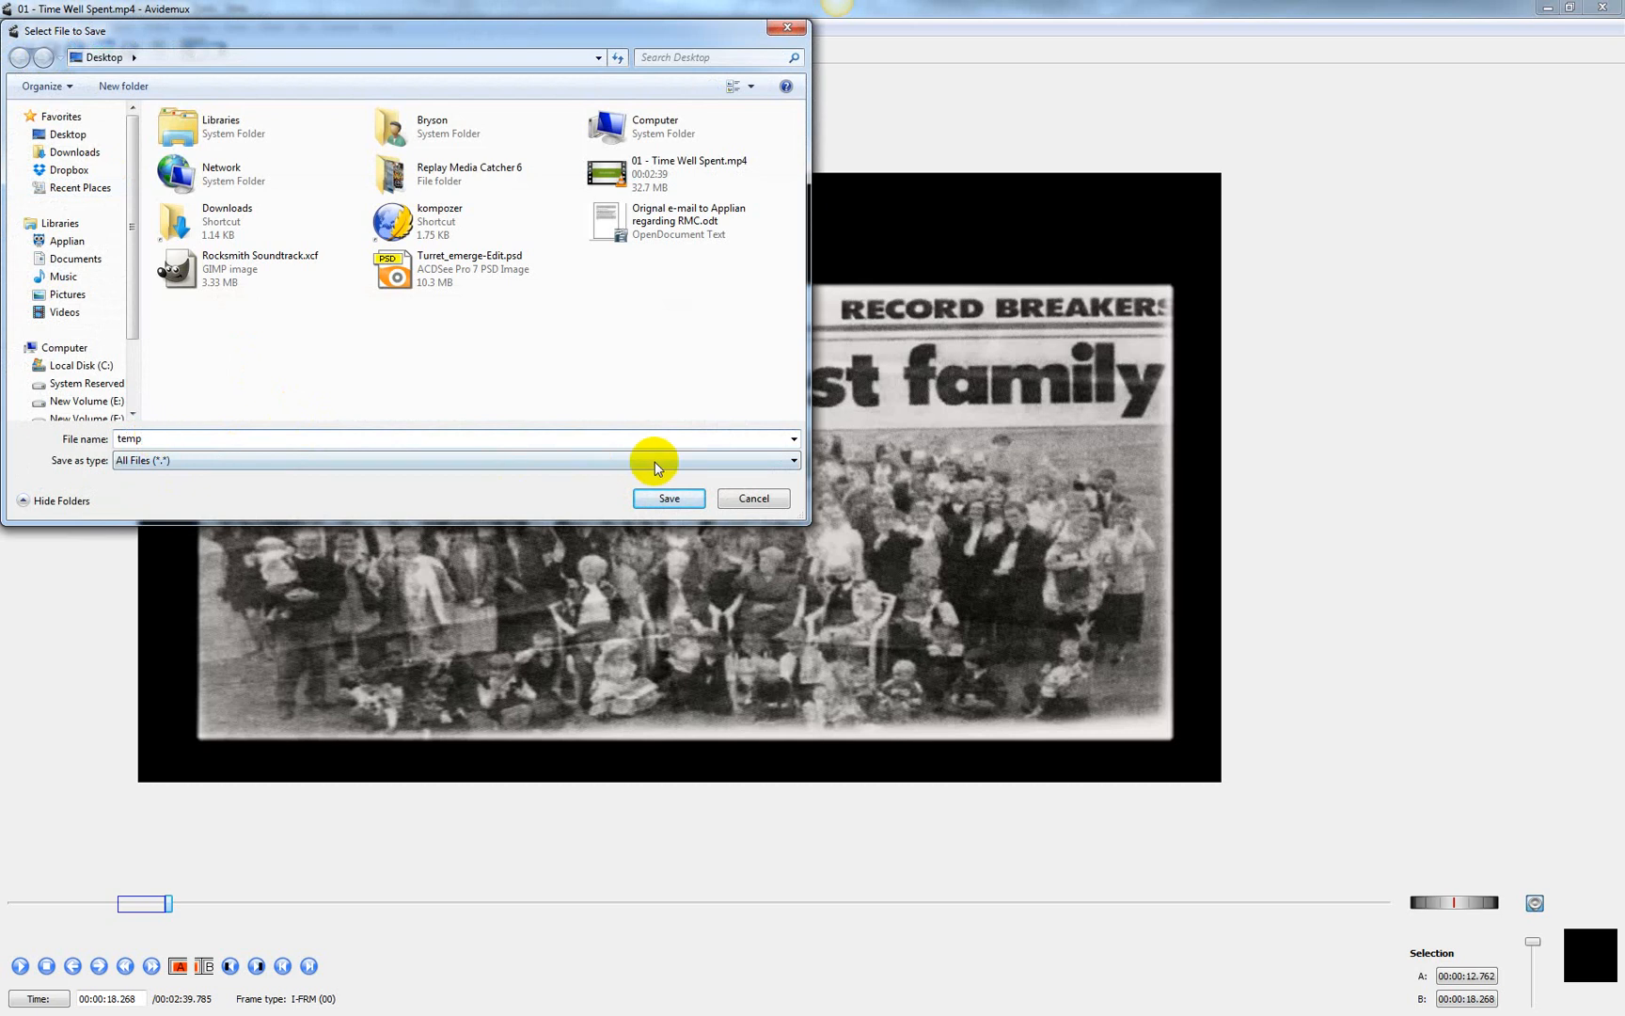
{"action": "left_click", "coordinate": [667, 499]}
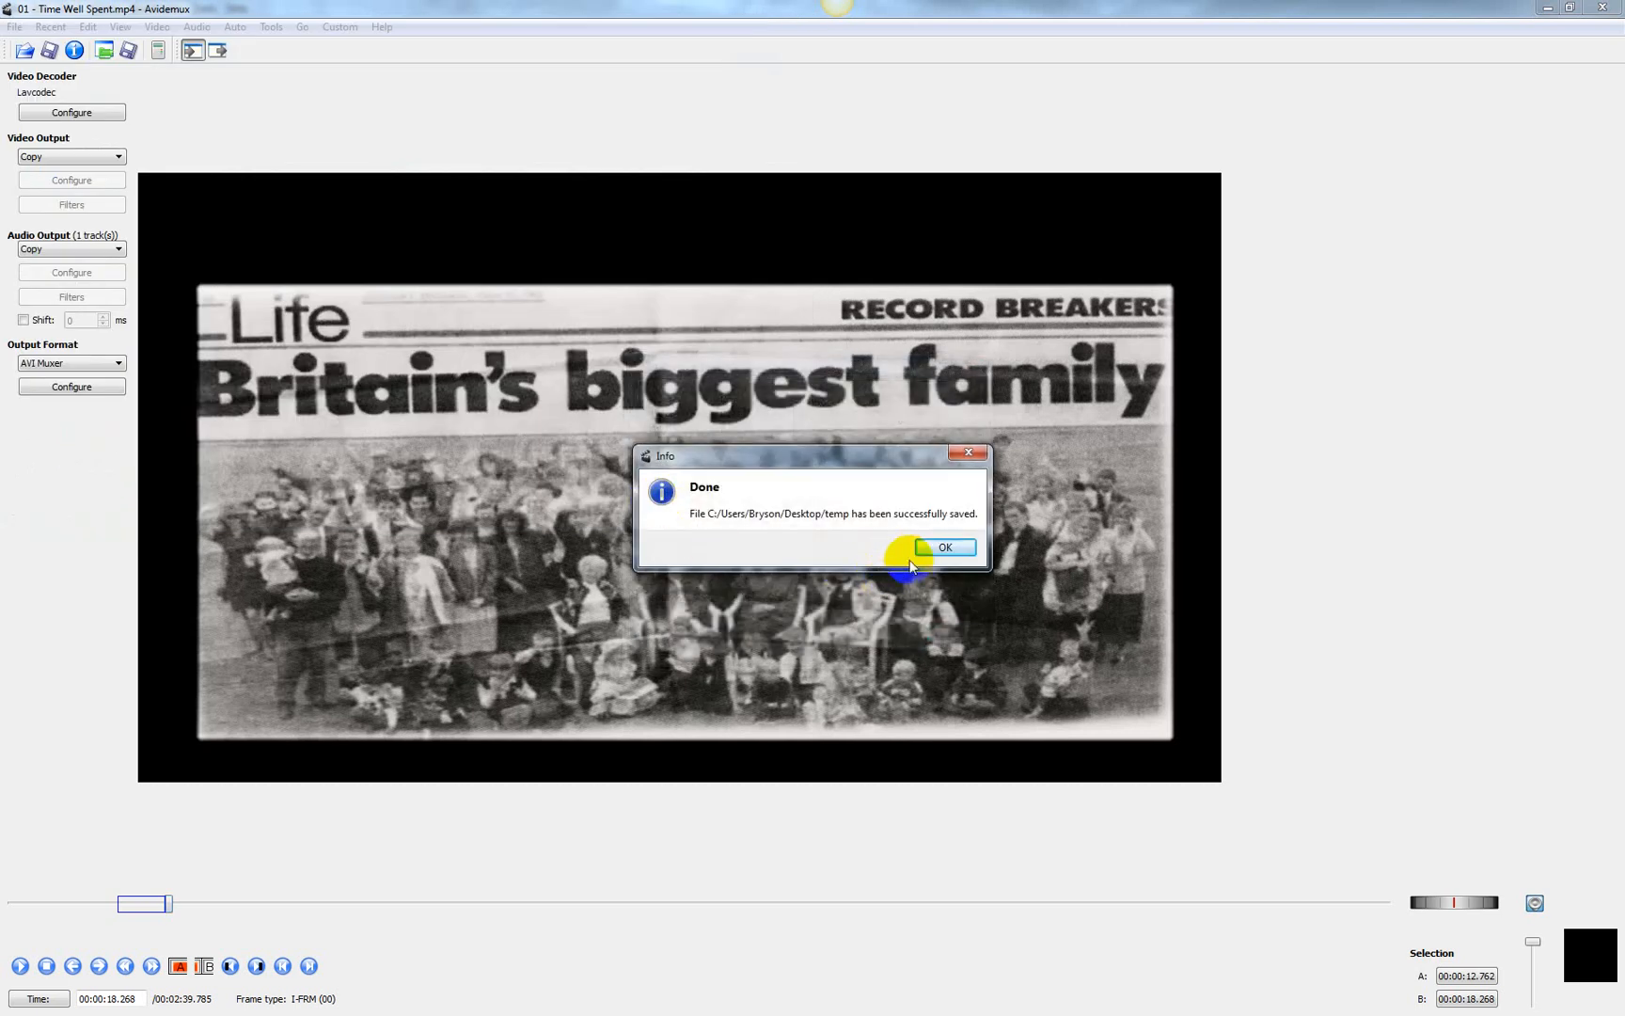
{"action": "left_click", "coordinate": [943, 546]}
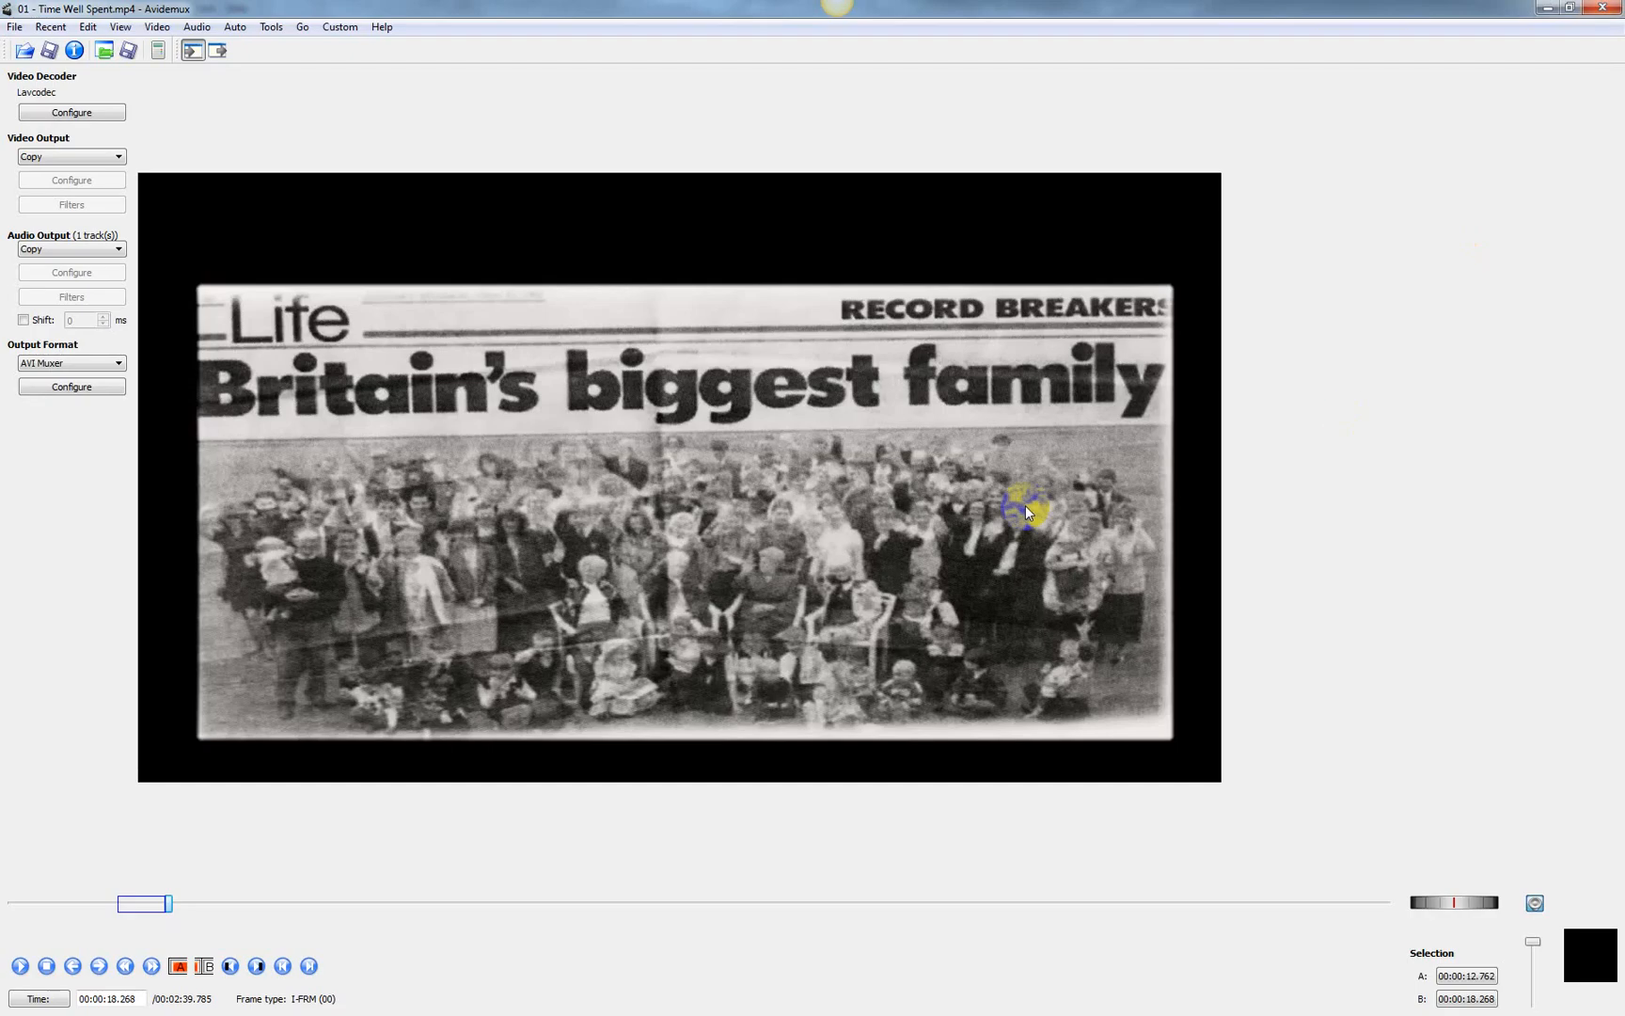
{"action": "mouse_move", "coordinate": [945, 634]}
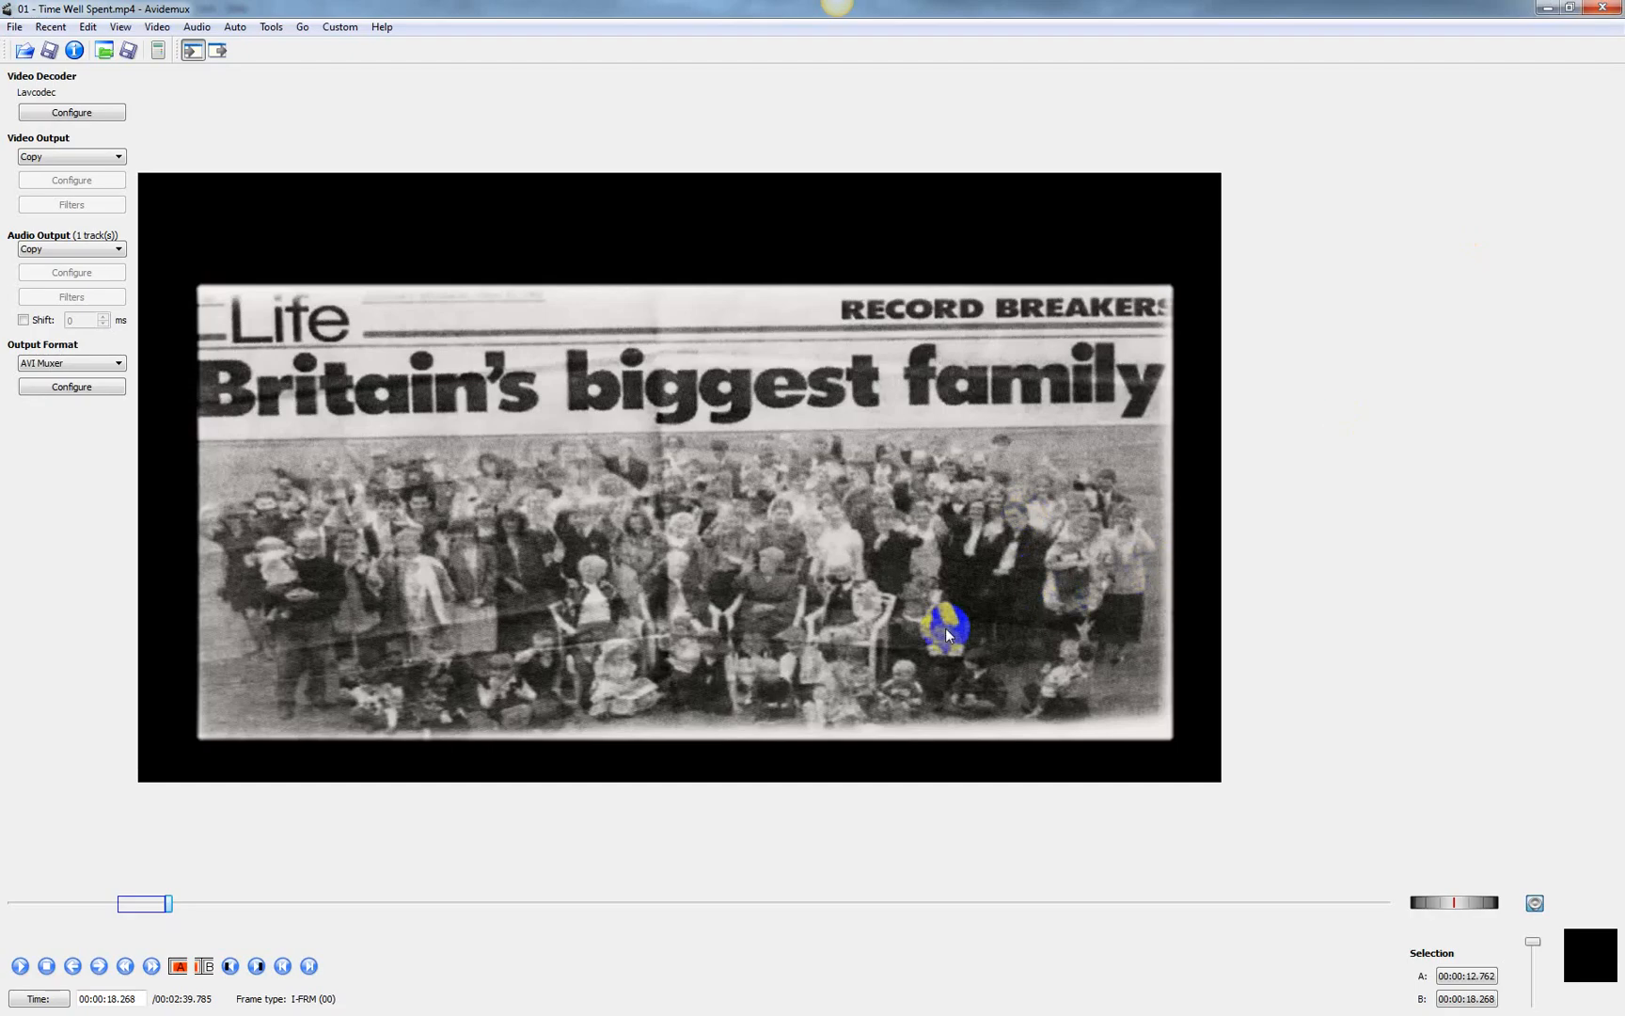